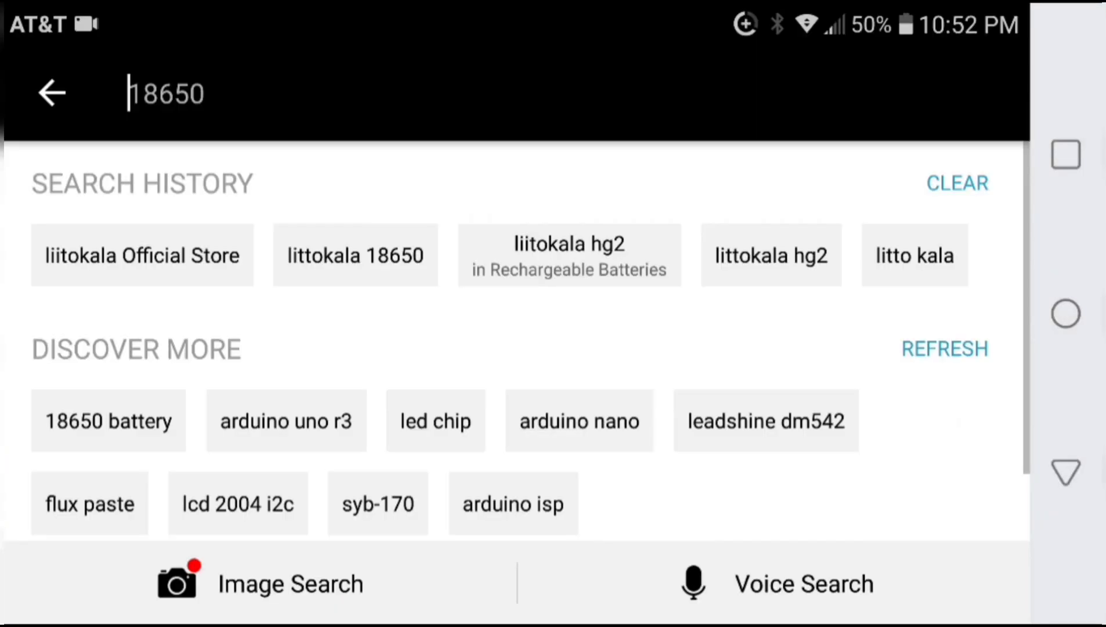
- Search 'liito' and open the liitokala Official Store from the suggestions
{"action": "type", "text": "lii"}
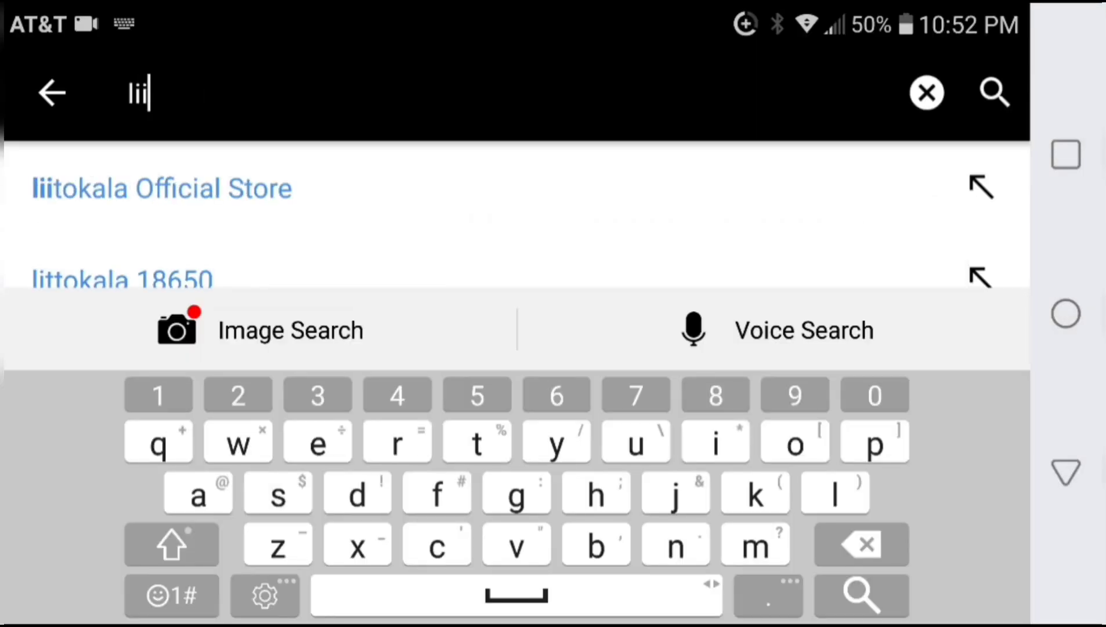
{"action": "type", "text": "to"}
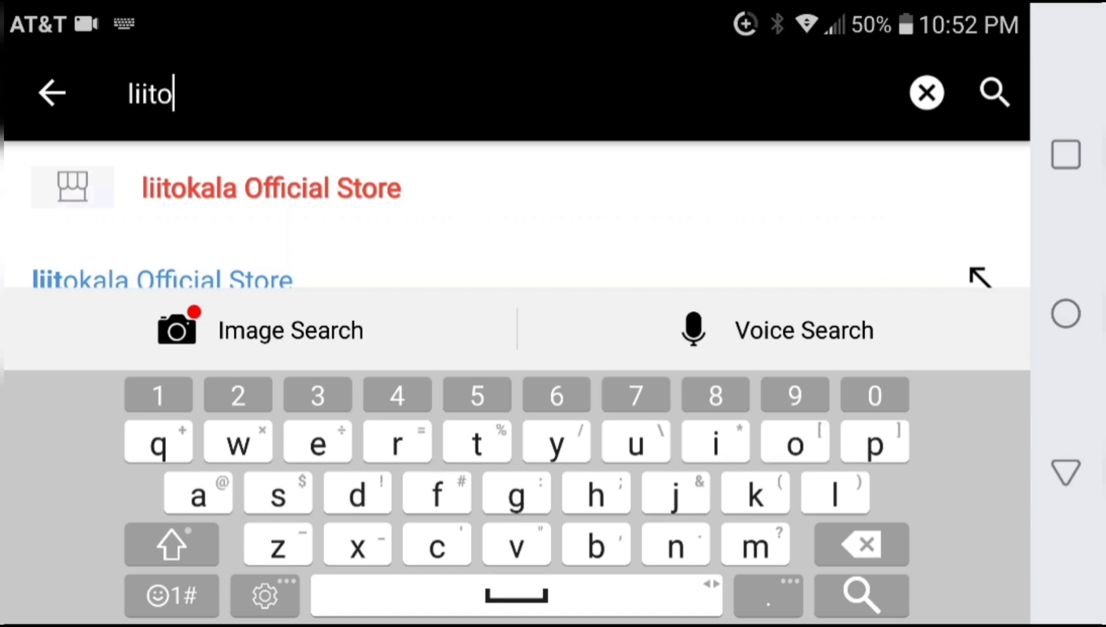
{"action": "left_click", "coordinate": [270, 187]}
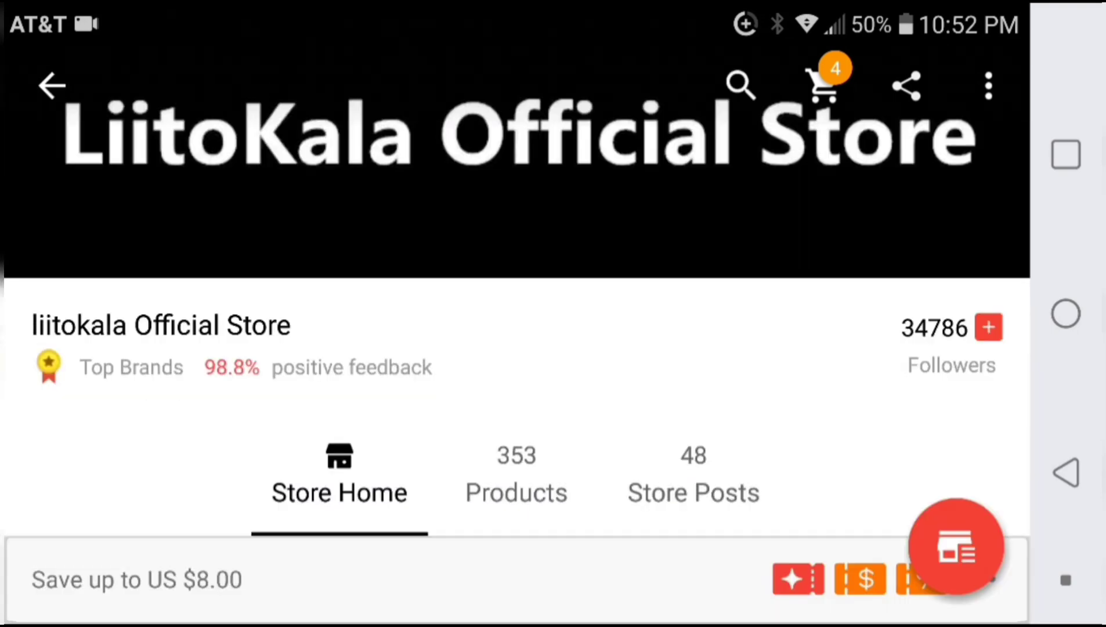
{"action": "left_click", "coordinate": [516, 477]}
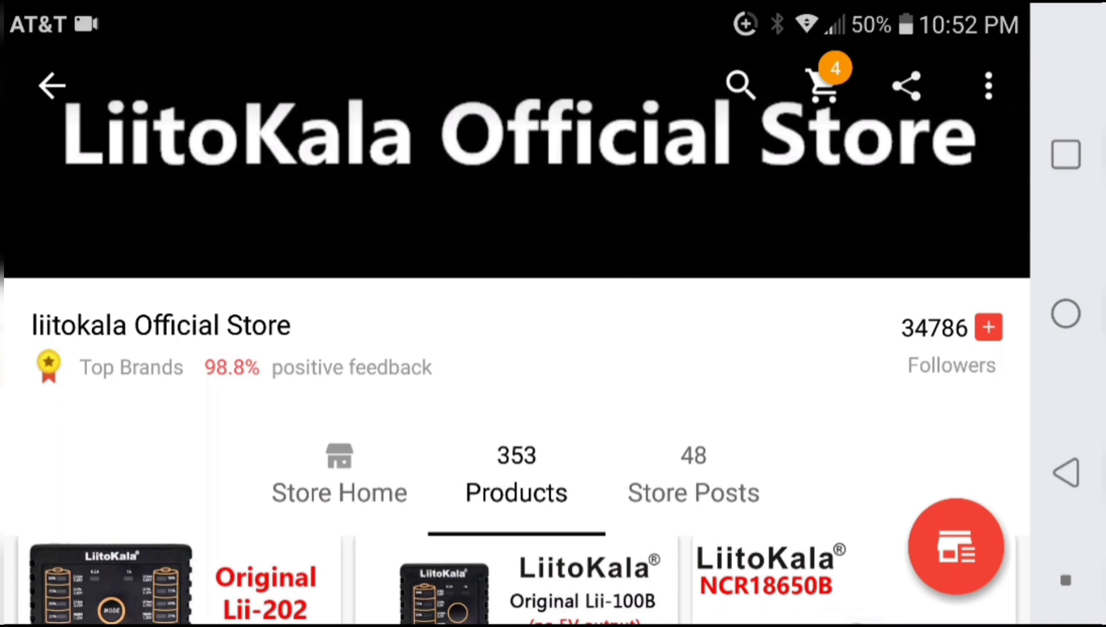
{"action": "scroll", "scroll_direction": "down", "scroll_amount": 3}
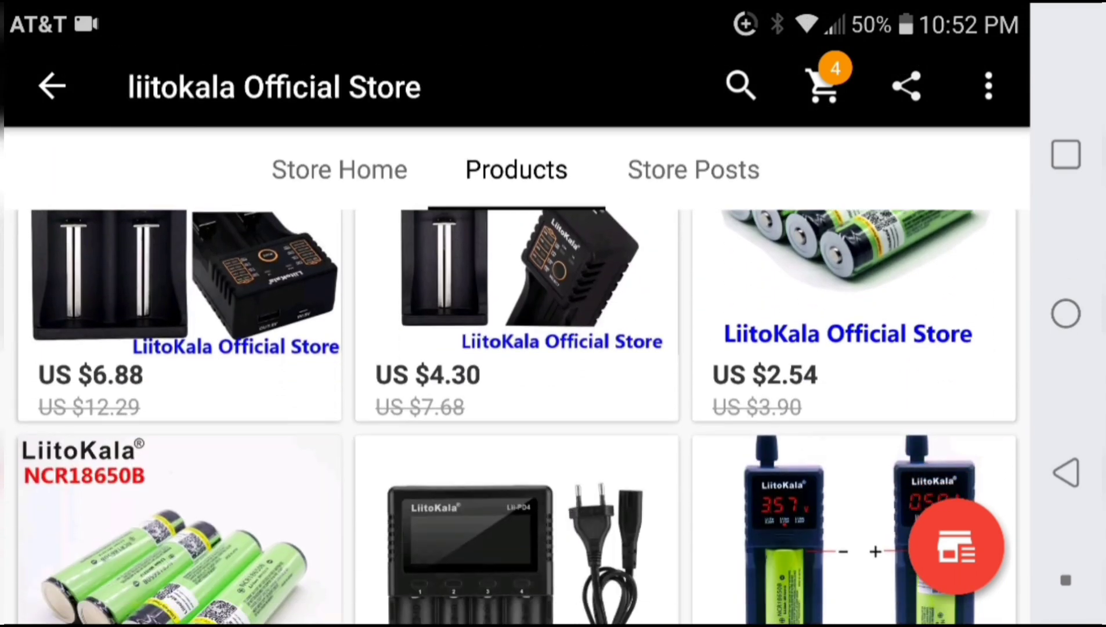
{"action": "scroll", "scroll_direction": "down", "scroll_amount": 3}
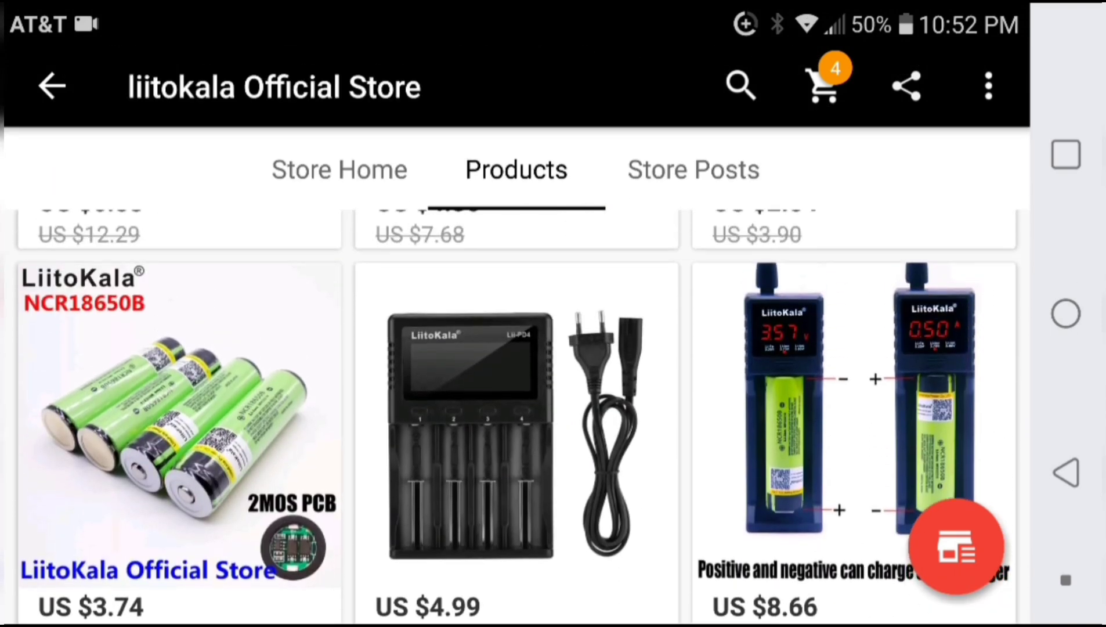
{"action": "scroll", "scroll_direction": "down", "scroll_amount": 3}
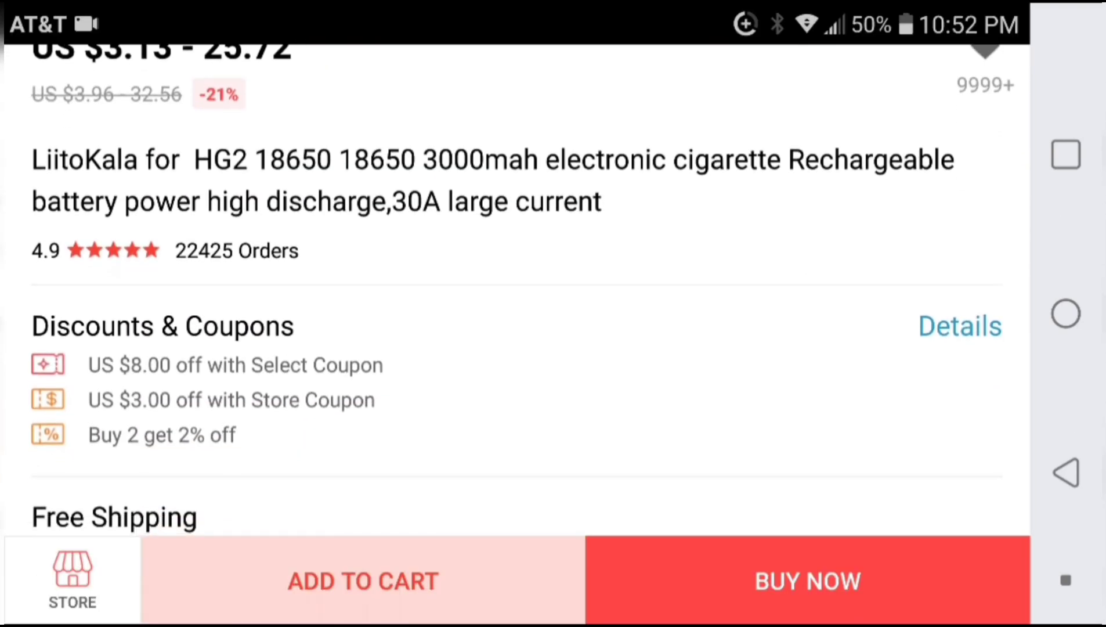
{"action": "scroll", "scroll_direction": "up", "scroll_amount": 3}
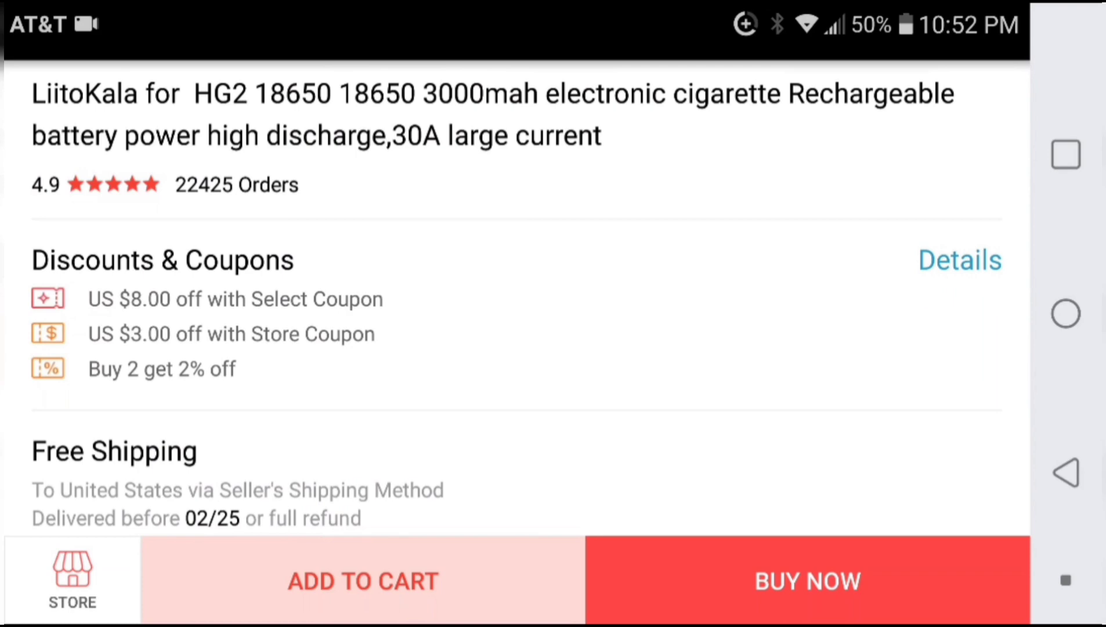
{"action": "scroll", "scroll_direction": "down", "scroll_amount": 3}
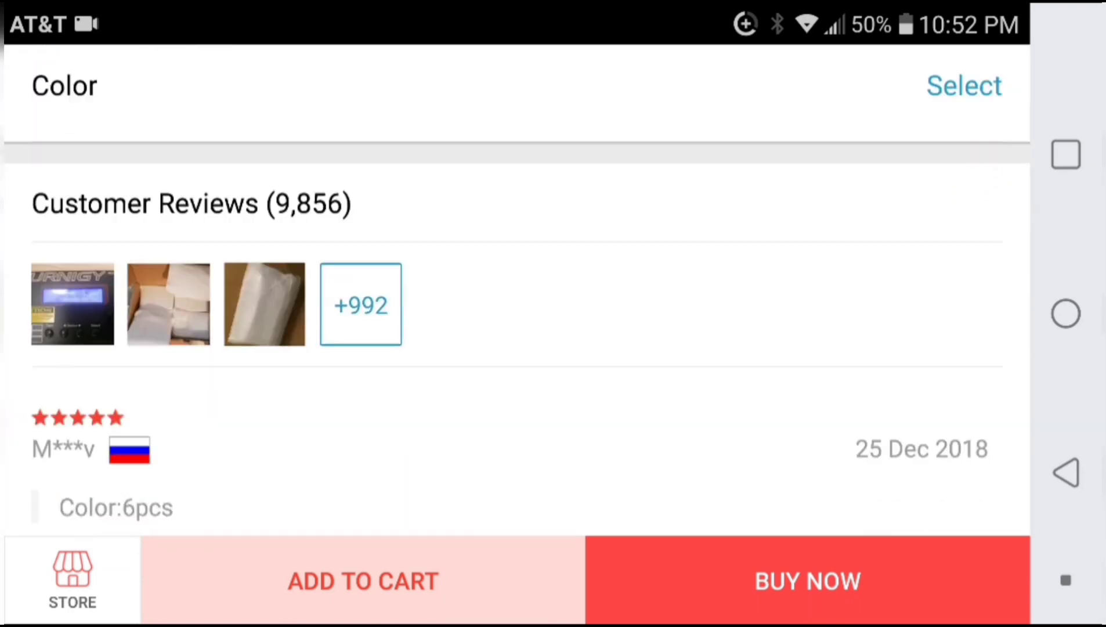
{"action": "scroll", "scroll_direction": "up", "scroll_amount": 3}
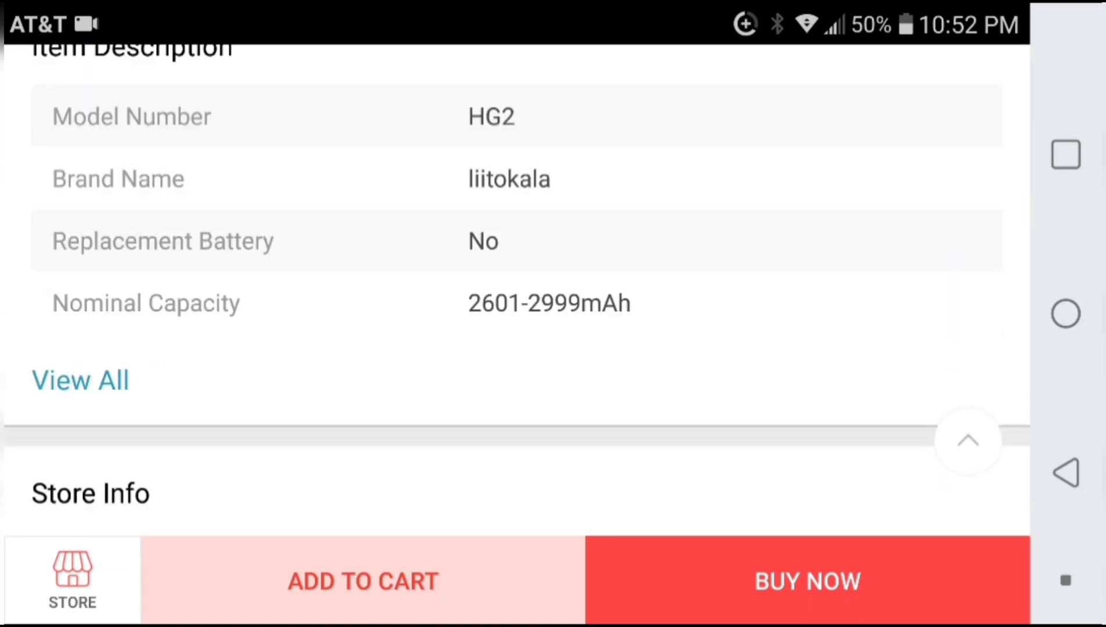
{"action": "scroll", "scroll_direction": "down", "scroll_amount": 3}
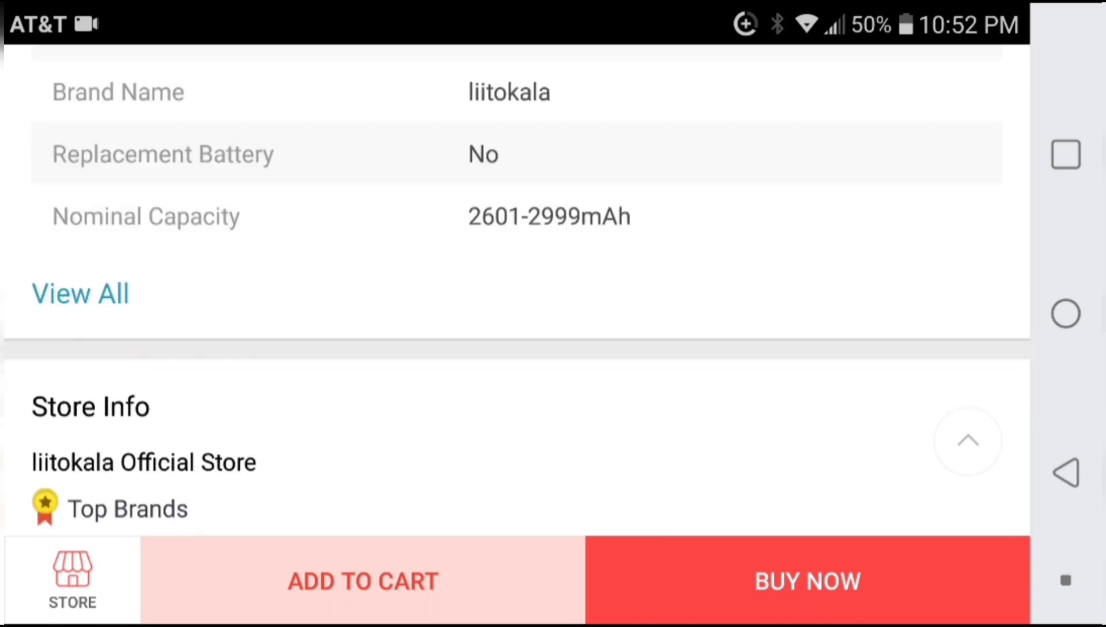
- Read the HG2 battery's full description: numbered specs, charging warnings and usage notes
{"action": "left_click", "coordinate": [79, 294]}
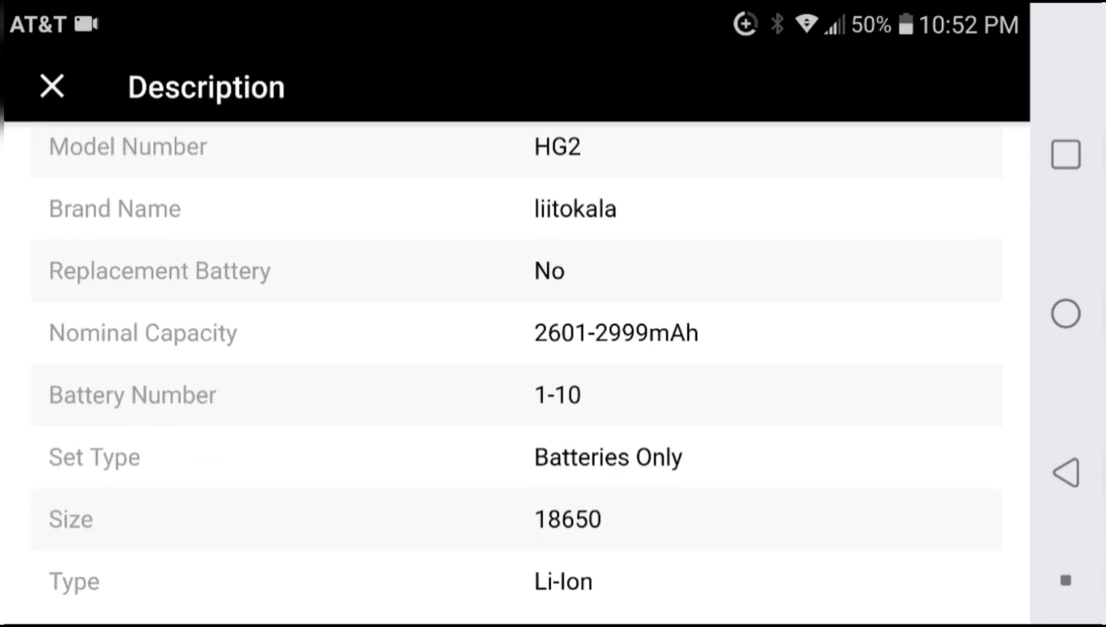
{"action": "scroll", "scroll_direction": "down", "scroll_amount": 3}
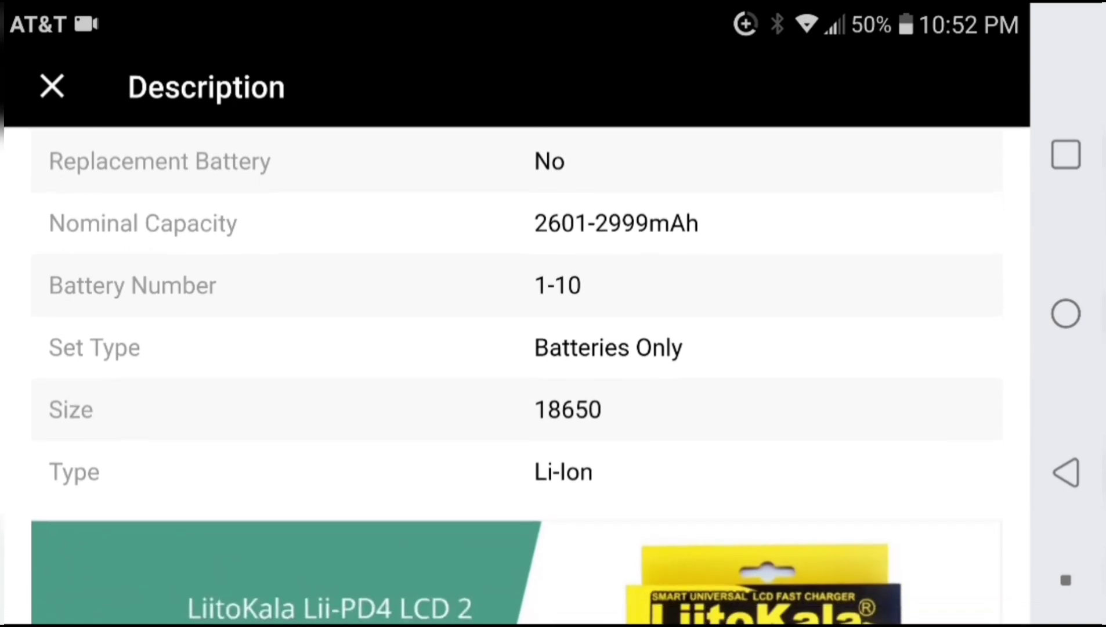
{"action": "scroll", "scroll_direction": "down", "scroll_amount": 3}
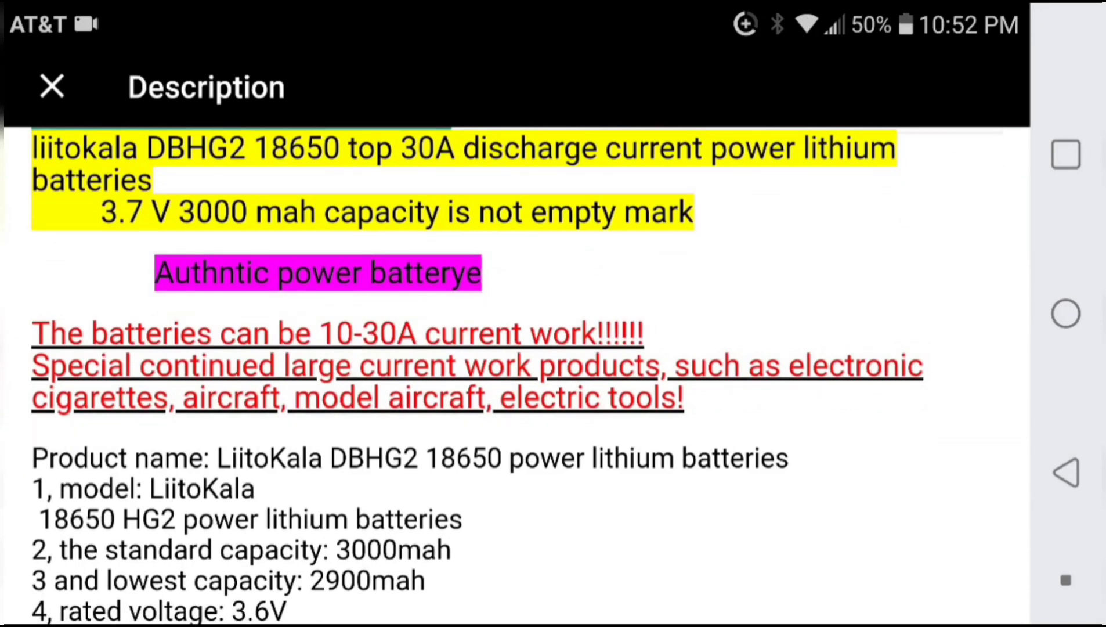
{"action": "scroll", "scroll_direction": "down", "scroll_amount": 3}
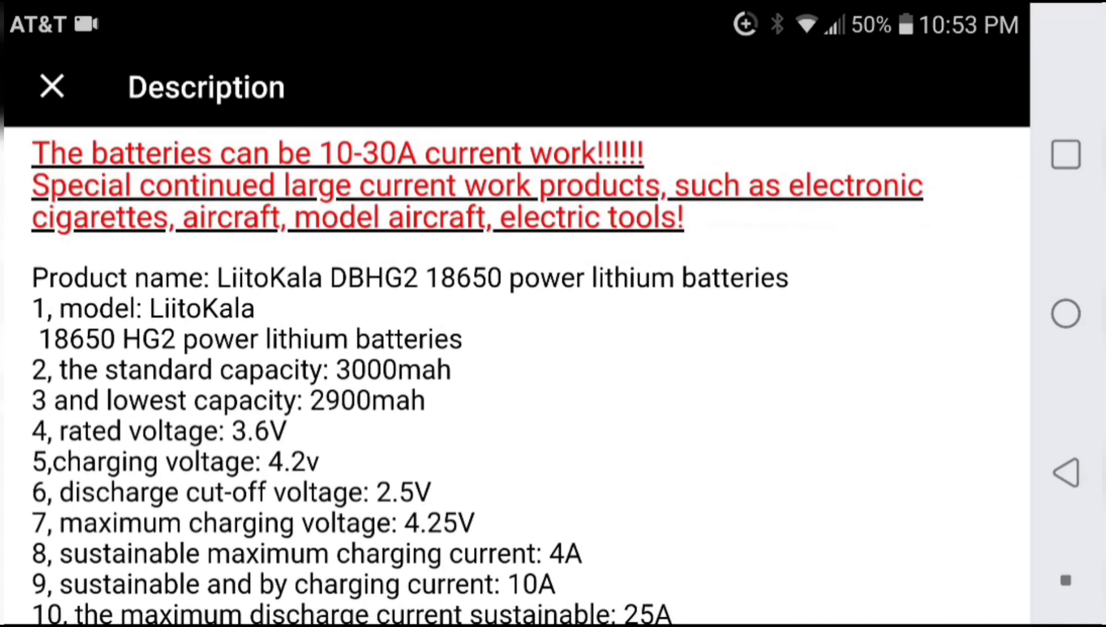
{"action": "scroll", "scroll_direction": "down", "scroll_amount": 3}
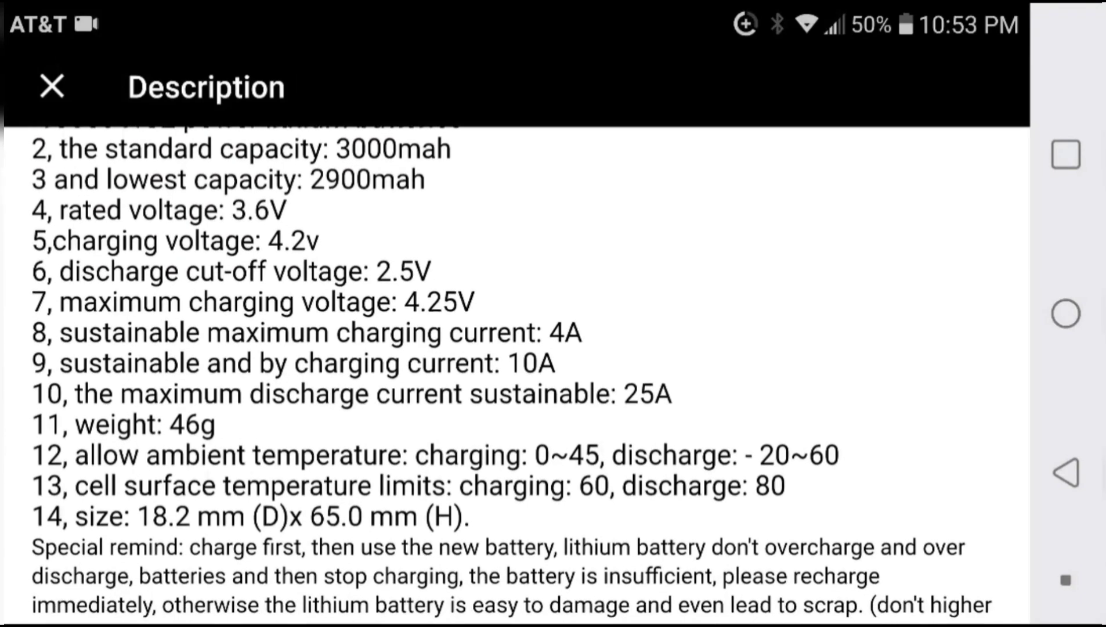
{"action": "scroll", "scroll_direction": "down", "scroll_amount": 3}
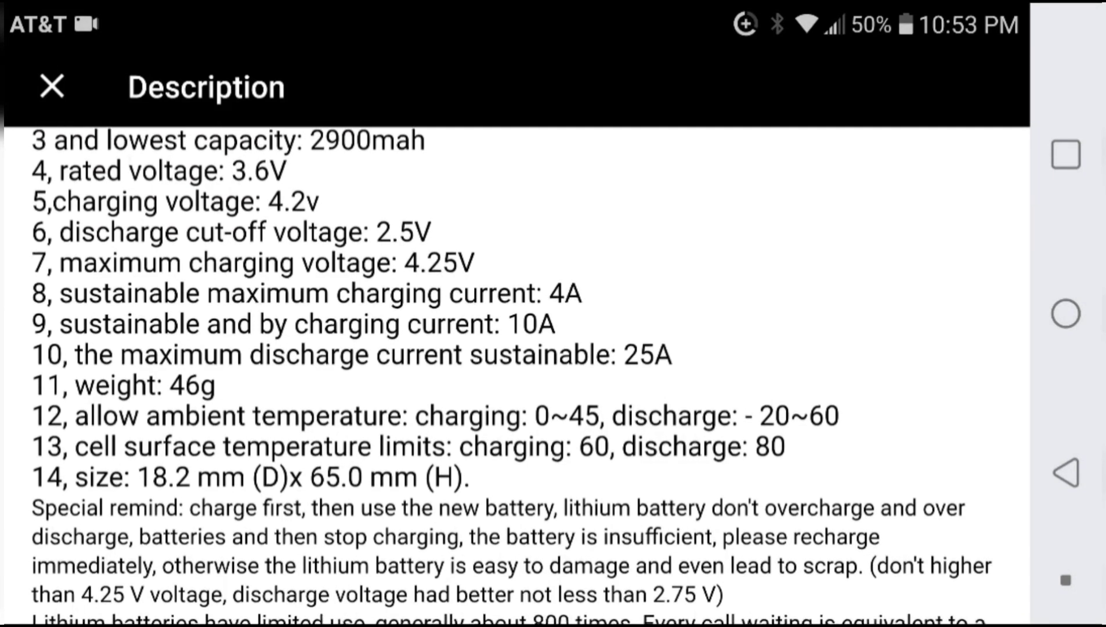
{"action": "scroll", "scroll_direction": "down", "scroll_amount": 3}
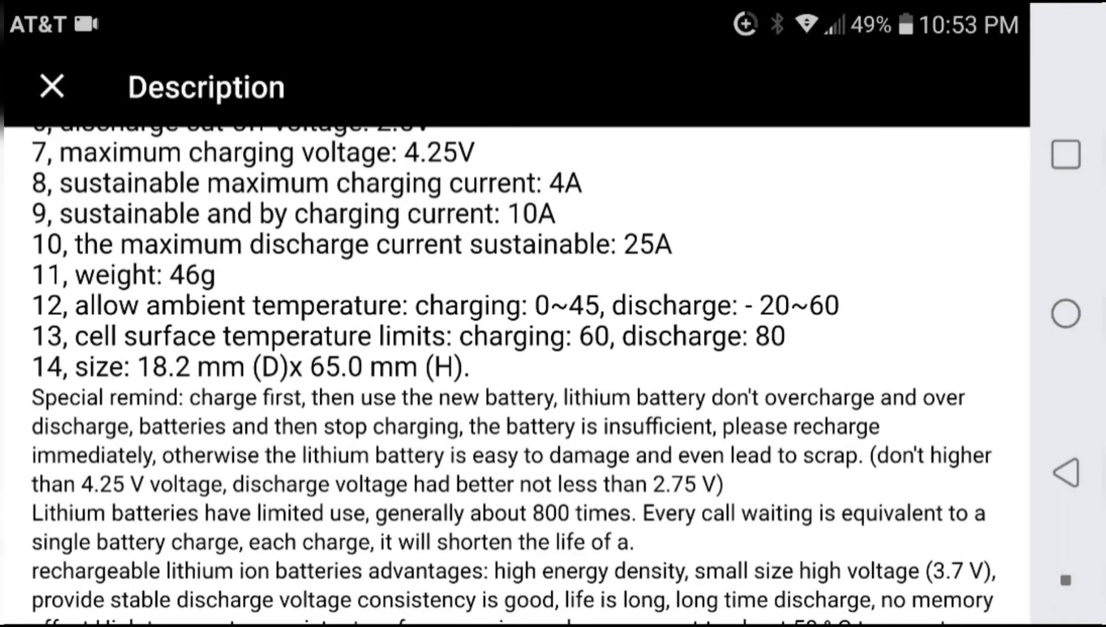
{"action": "scroll", "scroll_direction": "down", "scroll_amount": 3}
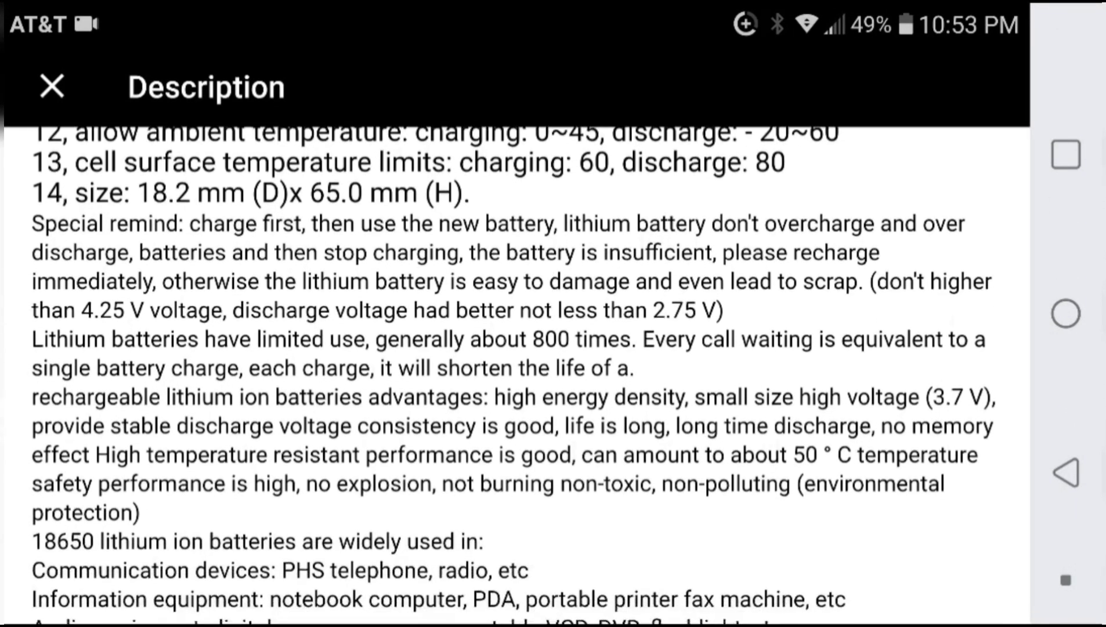
- View the description's photos and recommended chargers, then switch to the LG HG2 review
{"action": "scroll", "scroll_direction": "down", "scroll_amount": 3}
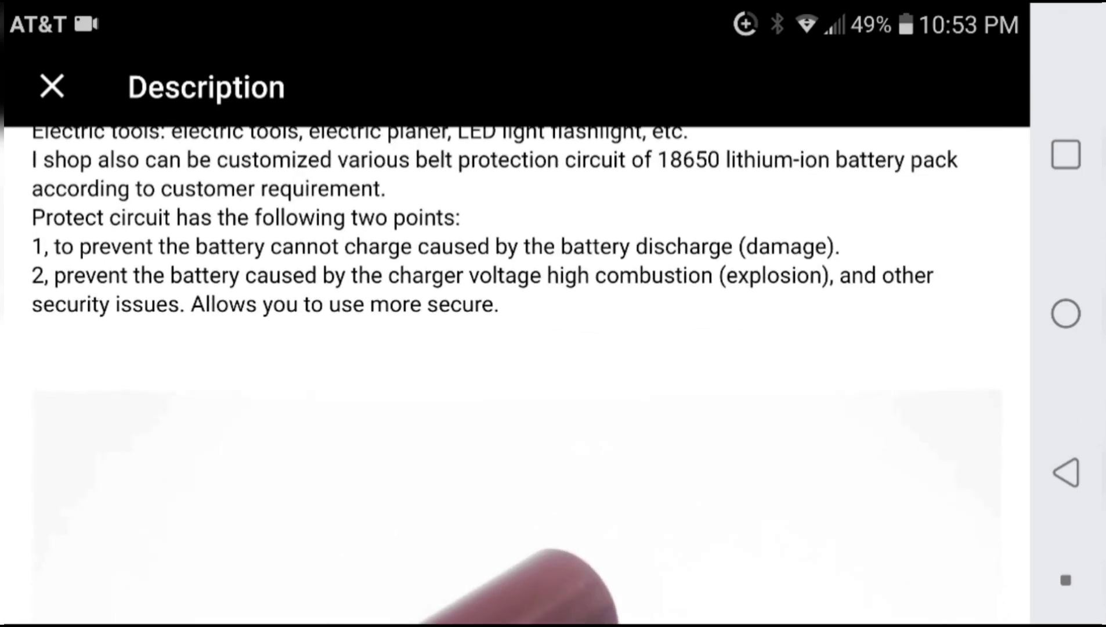
{"action": "scroll", "scroll_direction": "down", "scroll_amount": 3}
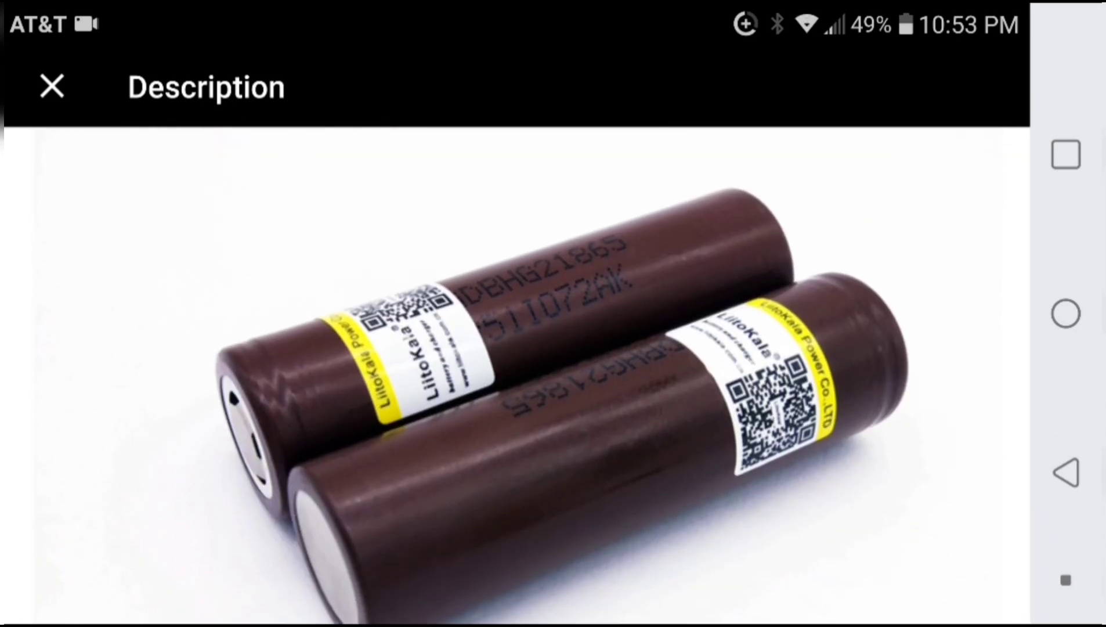
{"action": "scroll", "scroll_direction": "down", "scroll_amount": 3}
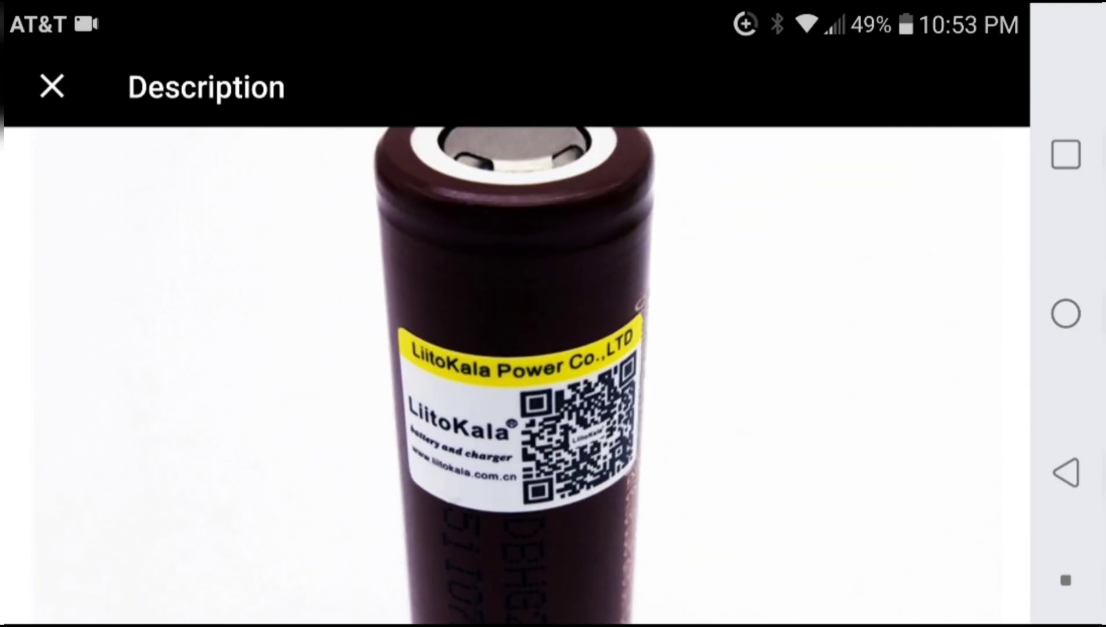
{"action": "scroll", "scroll_direction": "down", "scroll_amount": 3}
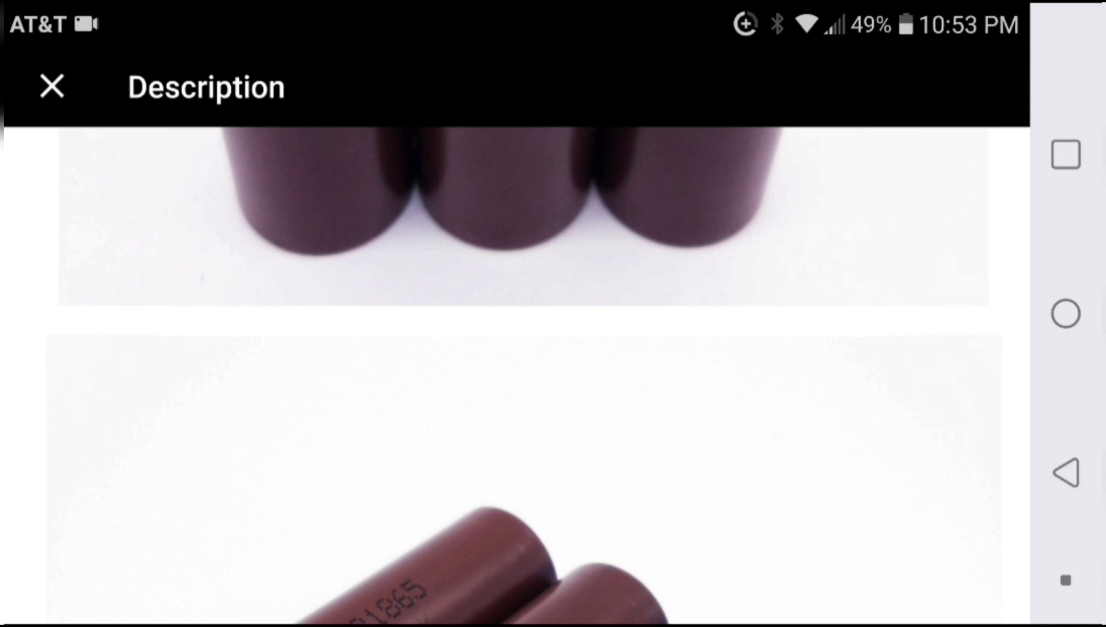
{"action": "scroll", "scroll_direction": "up", "scroll_amount": 3}
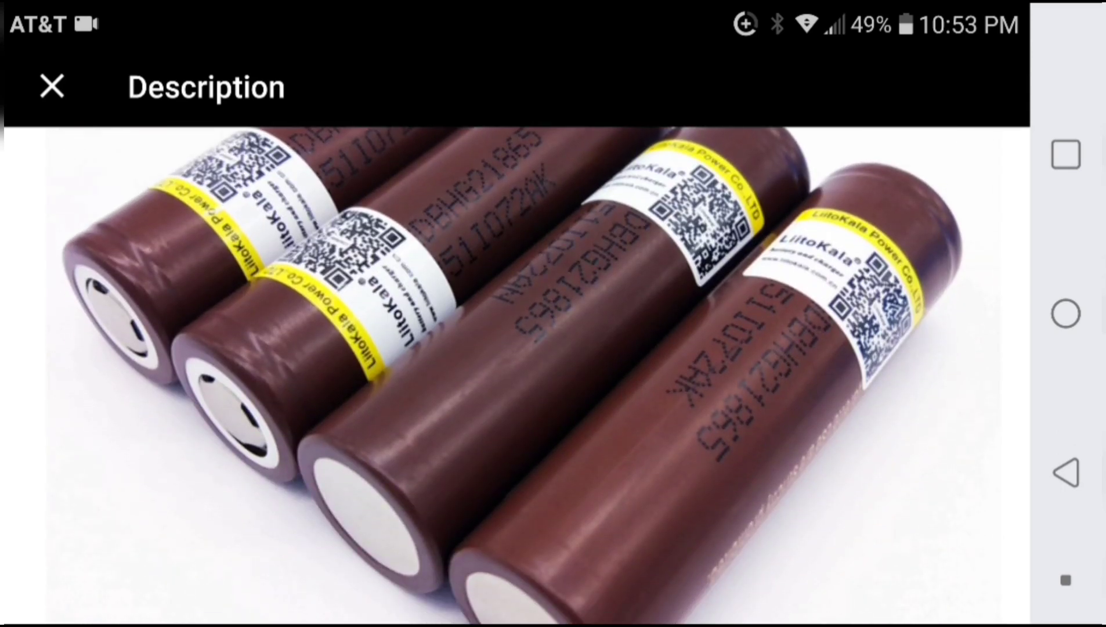
{"action": "scroll", "scroll_direction": "down", "scroll_amount": 3}
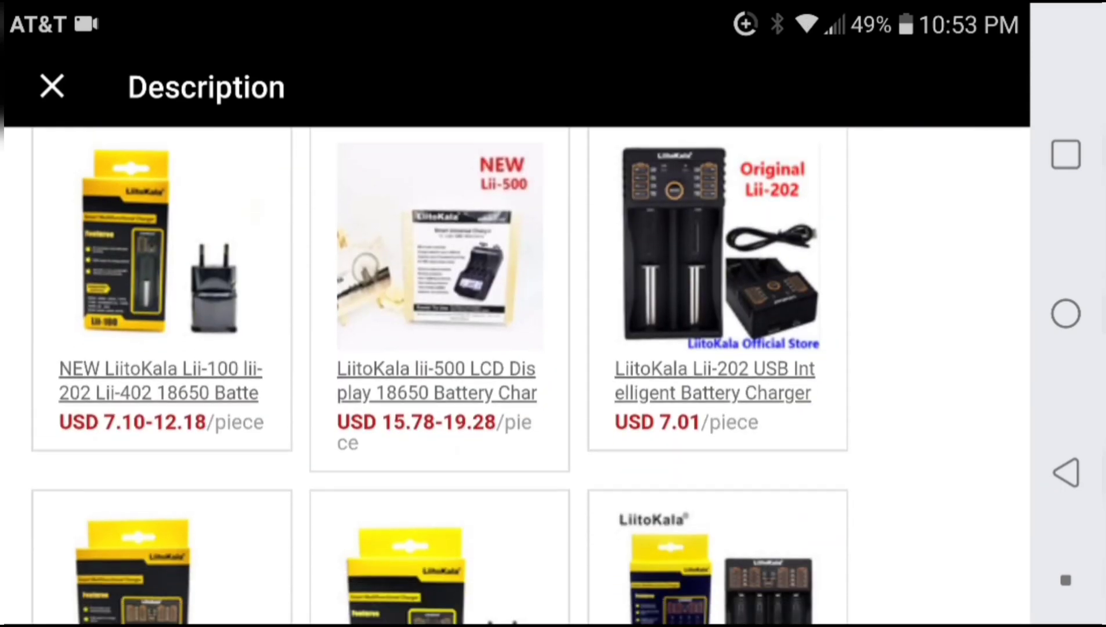
{"action": "left_click", "coordinate": [1065, 154]}
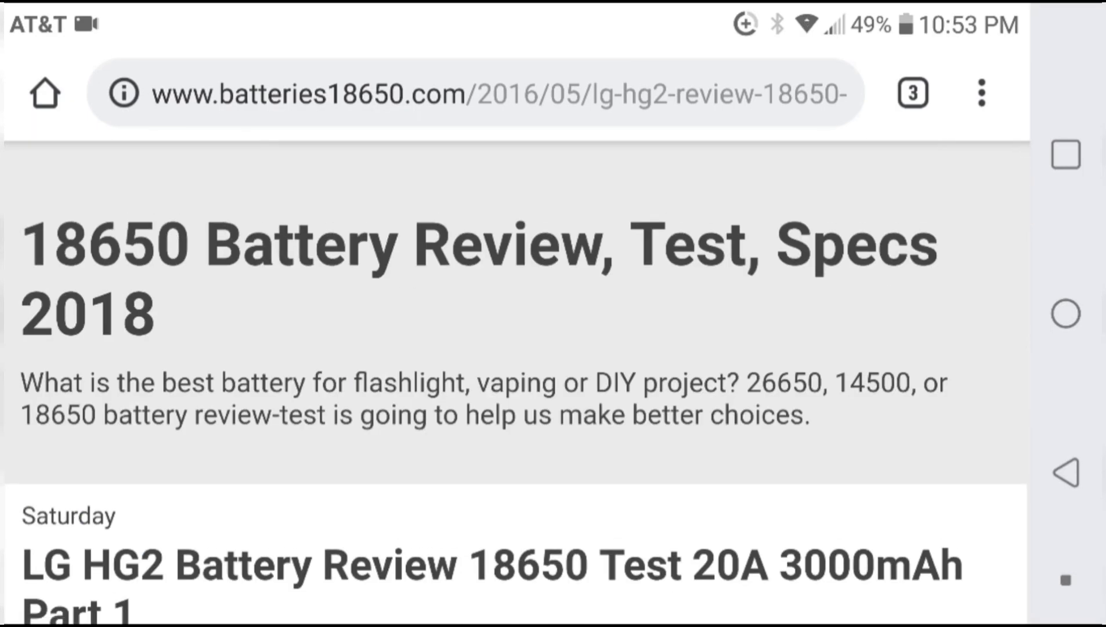
- Read the LG HG2 review's specs and datasheet, then switch to the 'sony vtc5 specs' search
{"action": "scroll", "scroll_direction": "down", "scroll_amount": 3}
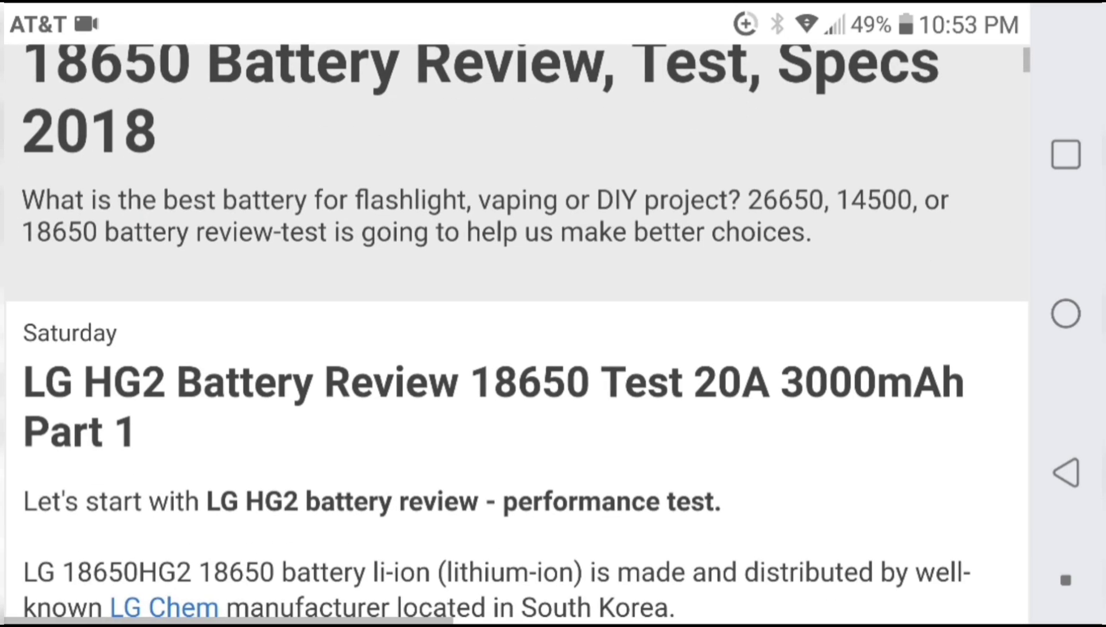
{"action": "scroll", "scroll_direction": "down", "scroll_amount": 3}
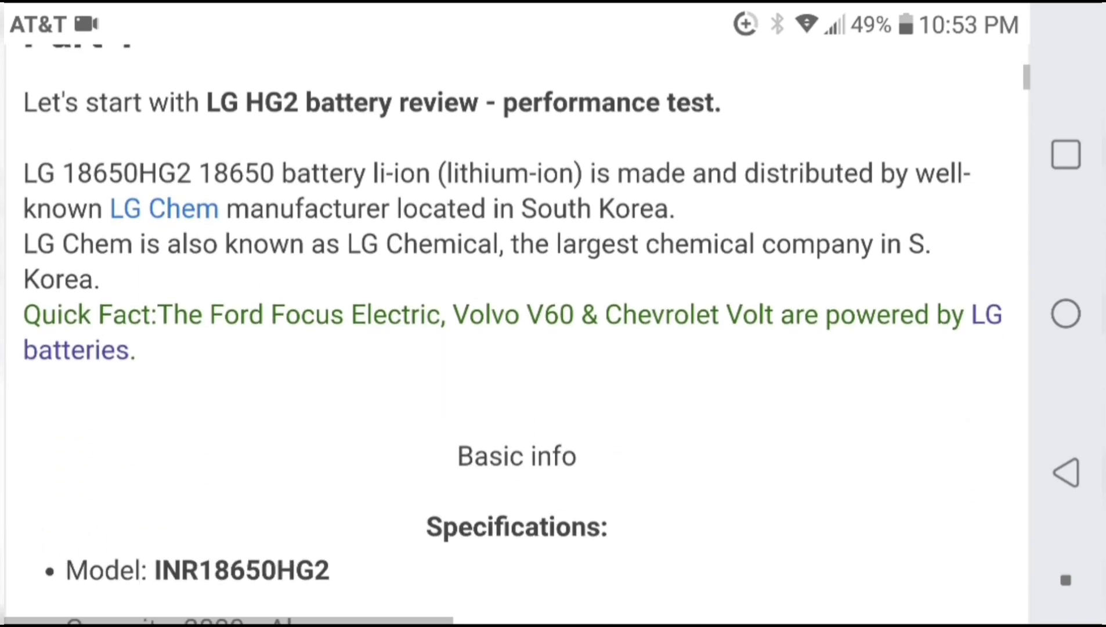
{"action": "scroll", "scroll_direction": "down", "scroll_amount": 3}
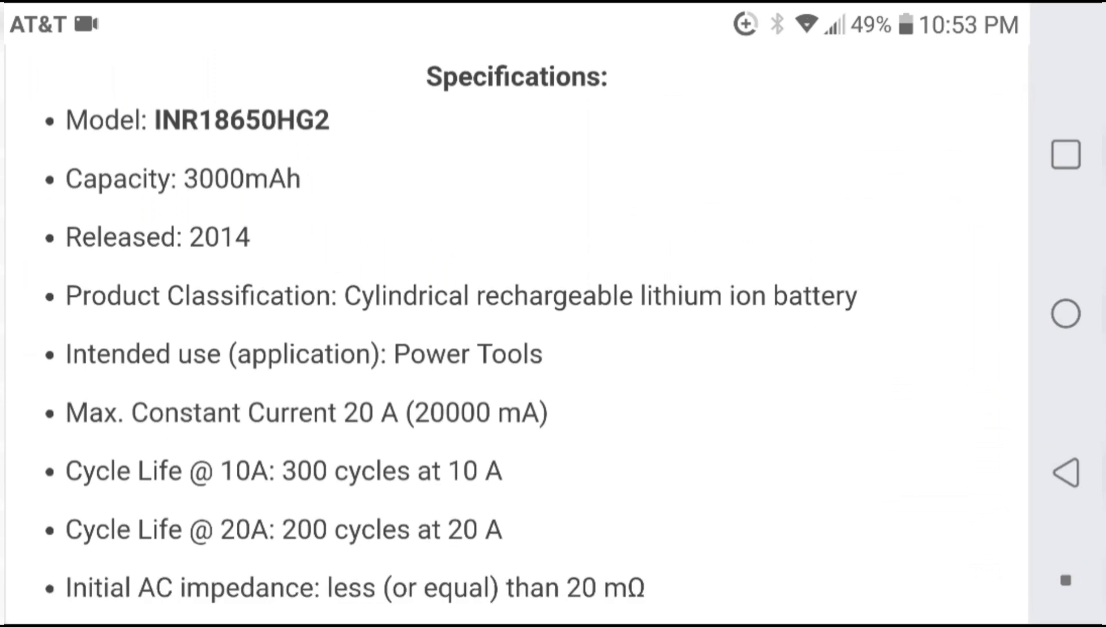
{"action": "scroll", "scroll_direction": "down", "scroll_amount": 3}
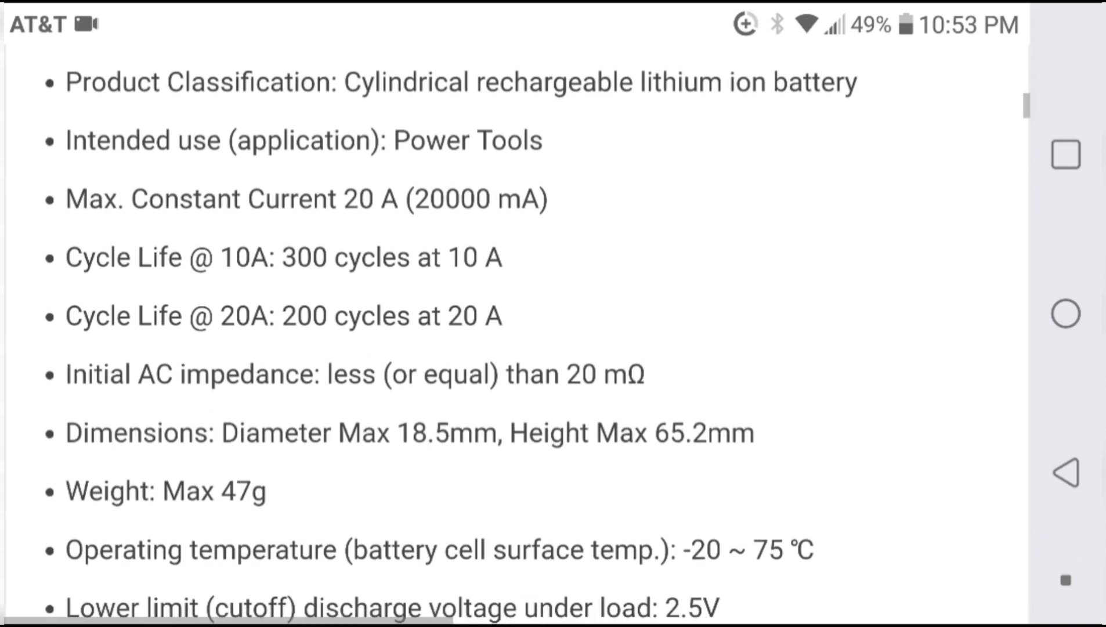
{"action": "scroll", "scroll_direction": "down", "scroll_amount": 3}
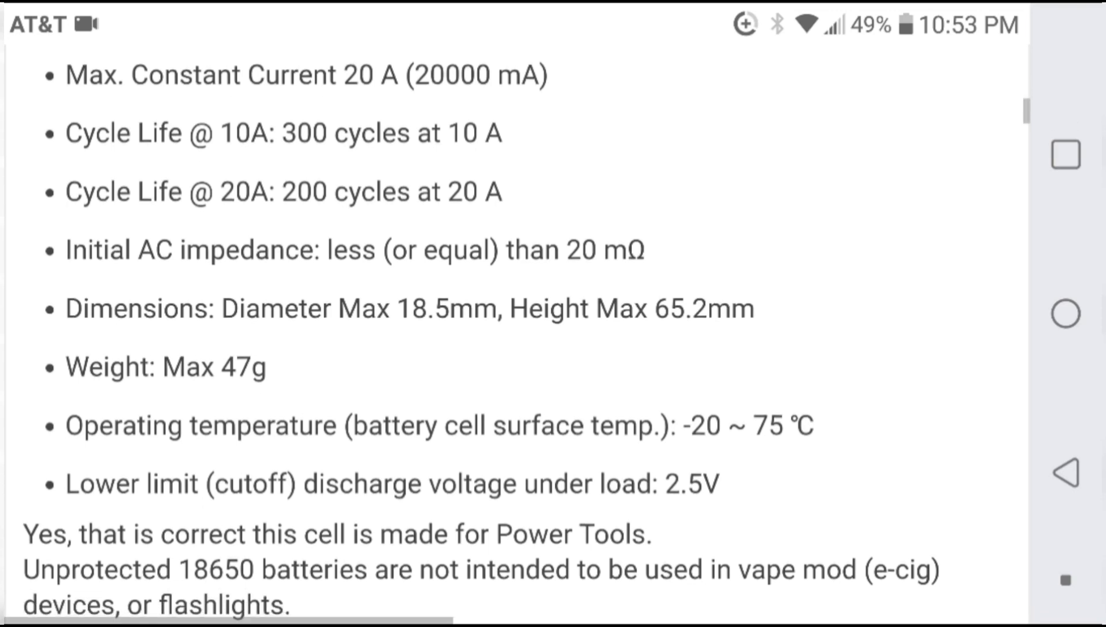
{"action": "scroll", "scroll_direction": "down", "scroll_amount": 3}
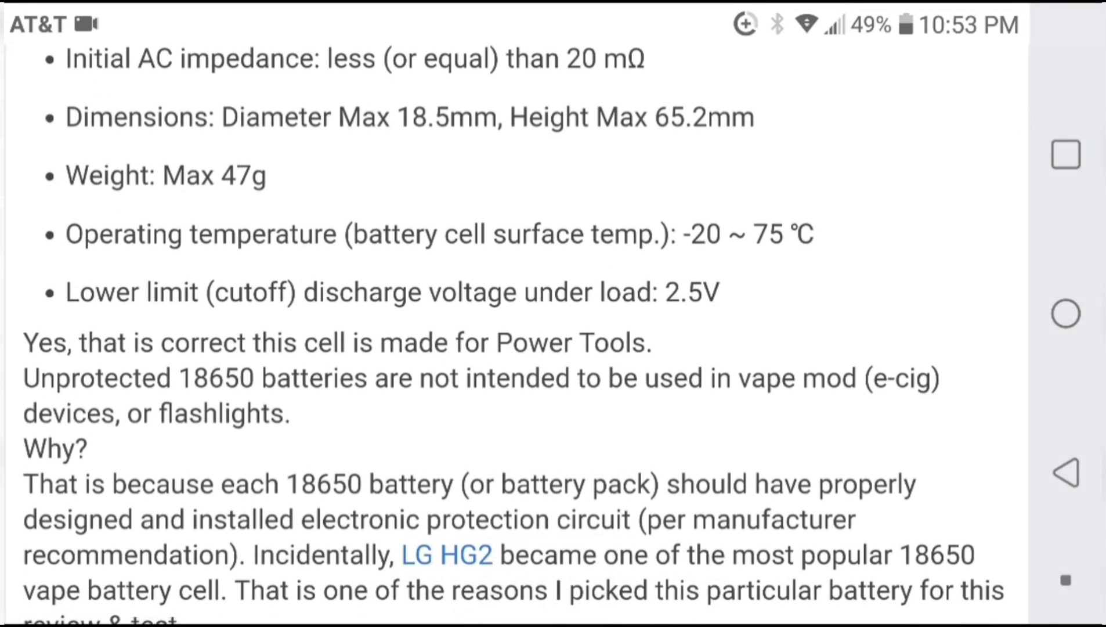
{"action": "scroll", "scroll_direction": "down", "scroll_amount": 3}
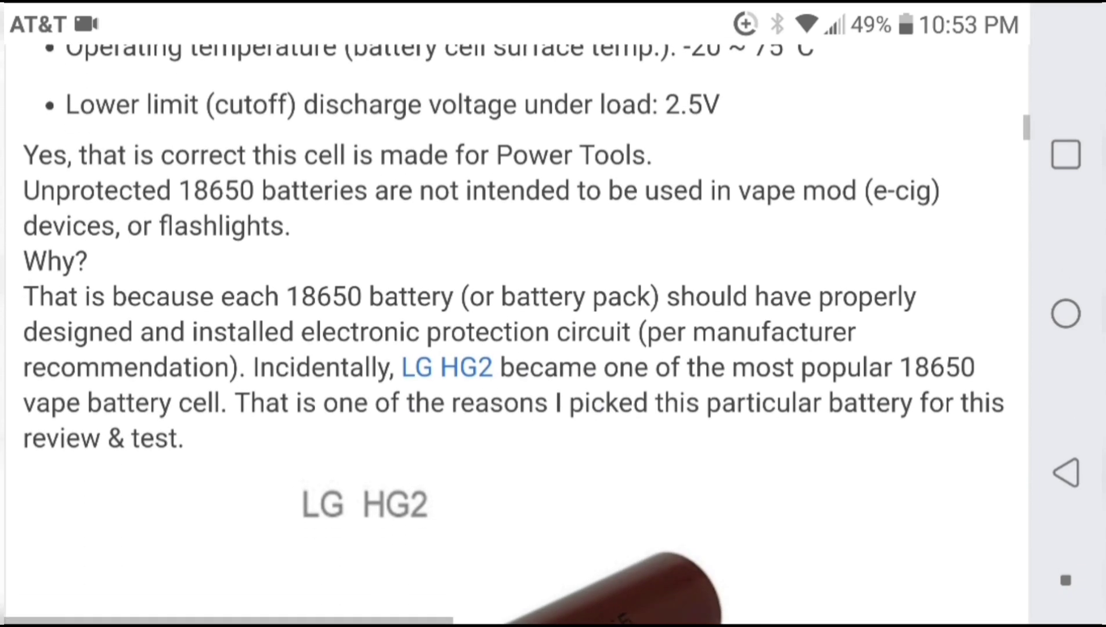
{"action": "scroll", "scroll_direction": "down", "scroll_amount": 3}
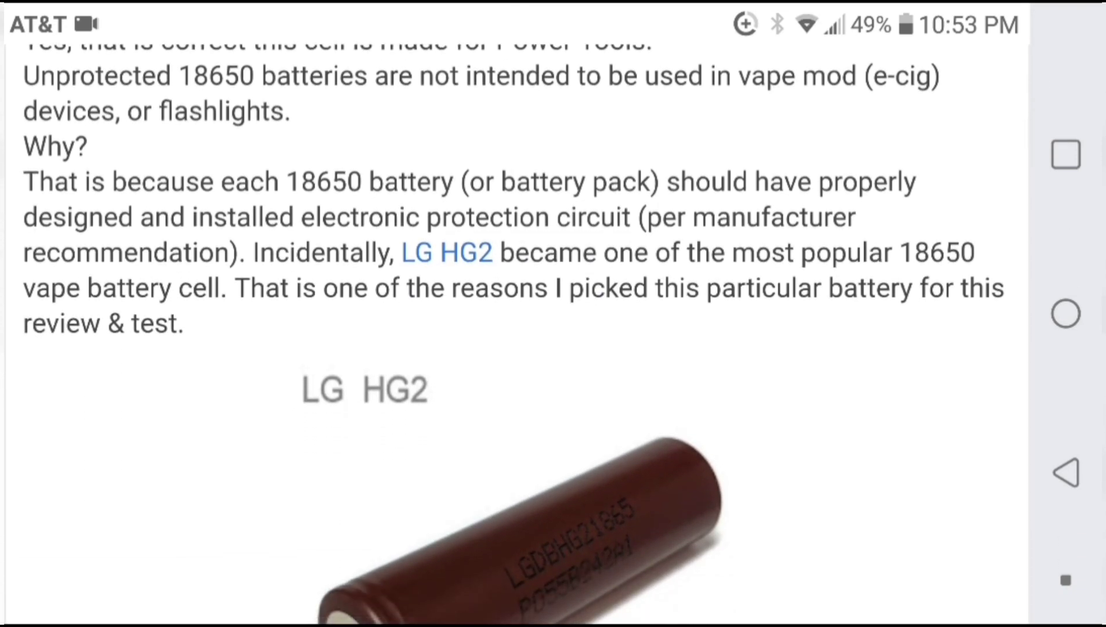
{"action": "scroll", "scroll_direction": "down", "scroll_amount": 3}
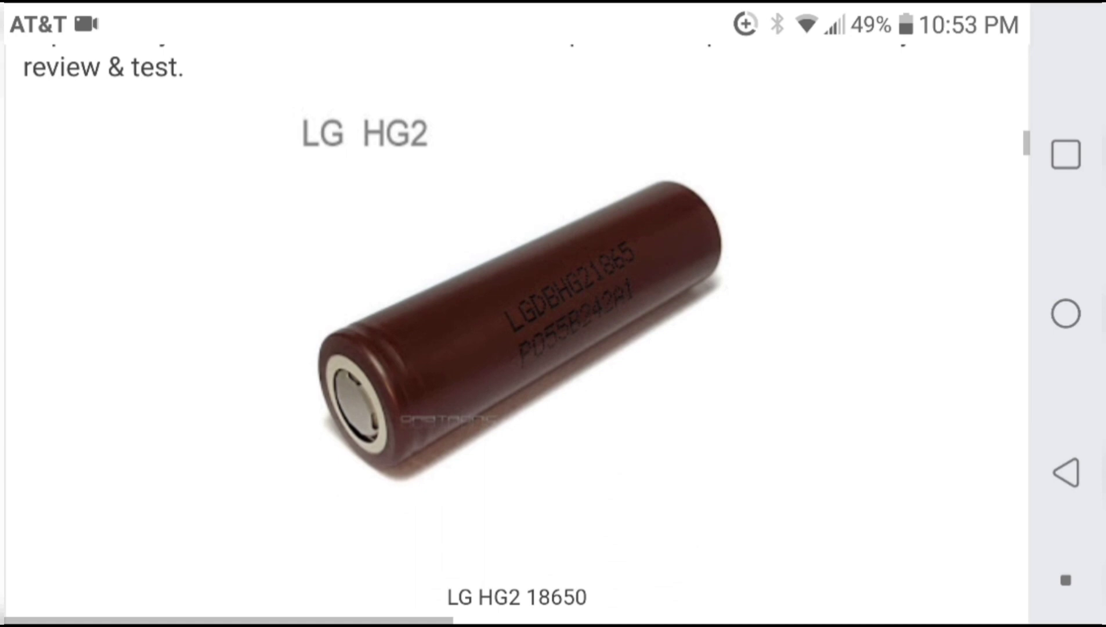
{"action": "scroll", "scroll_direction": "down", "scroll_amount": 3}
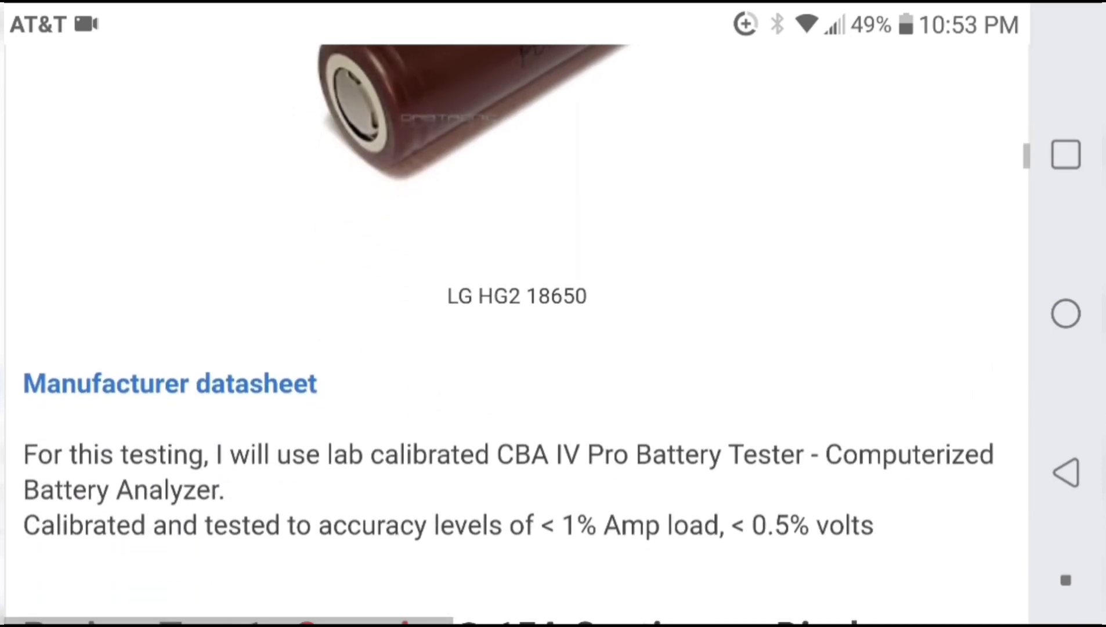
{"action": "scroll", "scroll_direction": "down", "scroll_amount": 3}
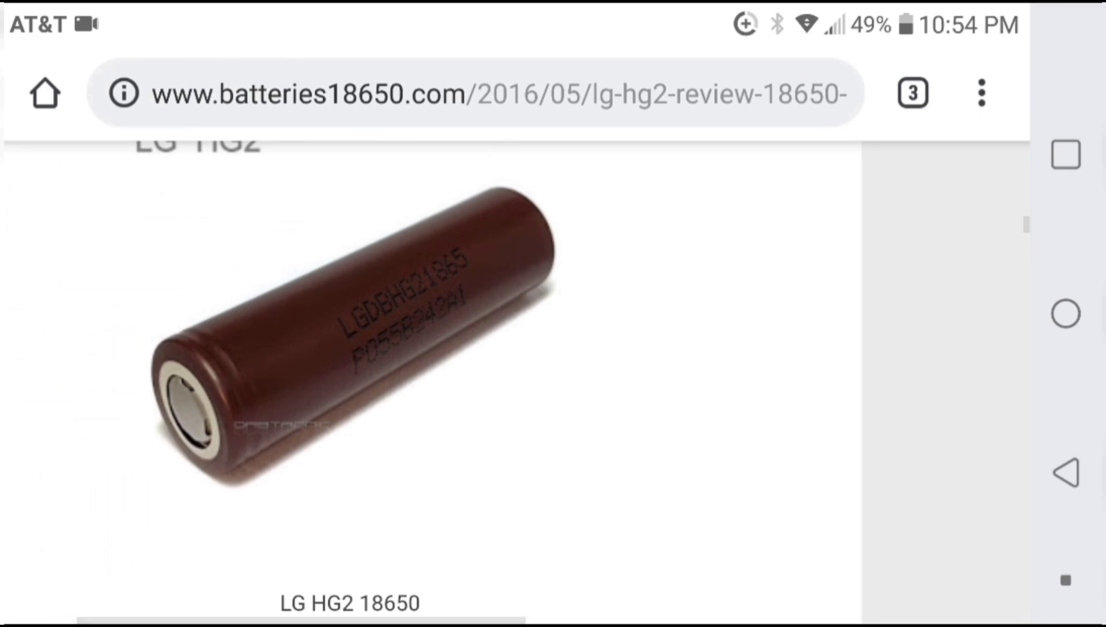
{"action": "left_click", "coordinate": [912, 93]}
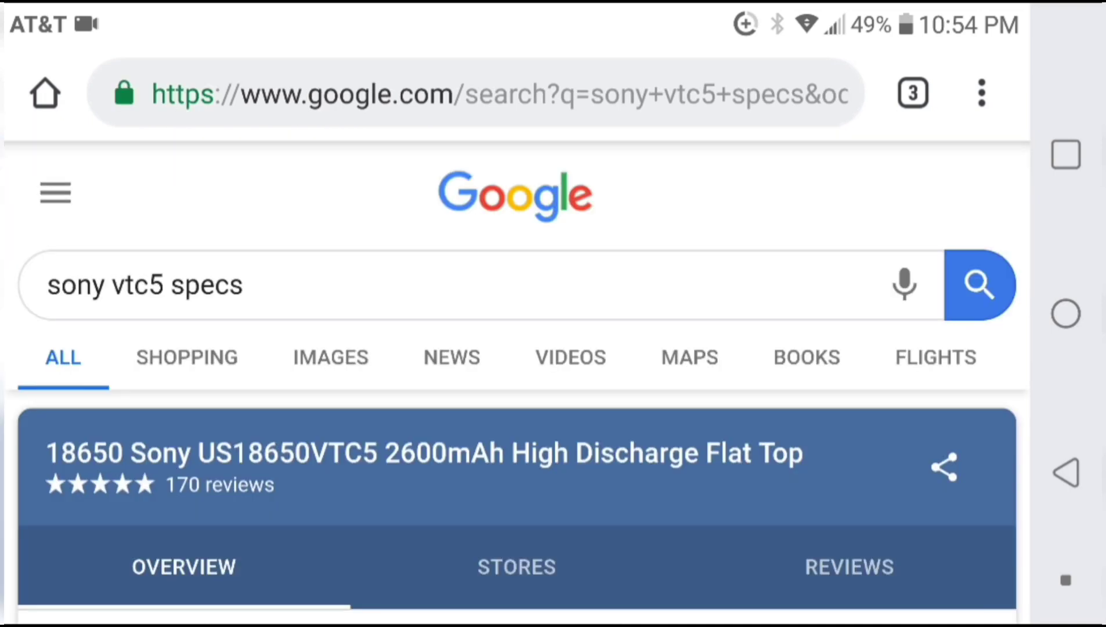
- Read the Sony VTC5 Battery Specs snippet: 2600mAh nominal capacity, 13 mΩ internal impedance
{"action": "scroll", "scroll_direction": "down", "scroll_amount": 3}
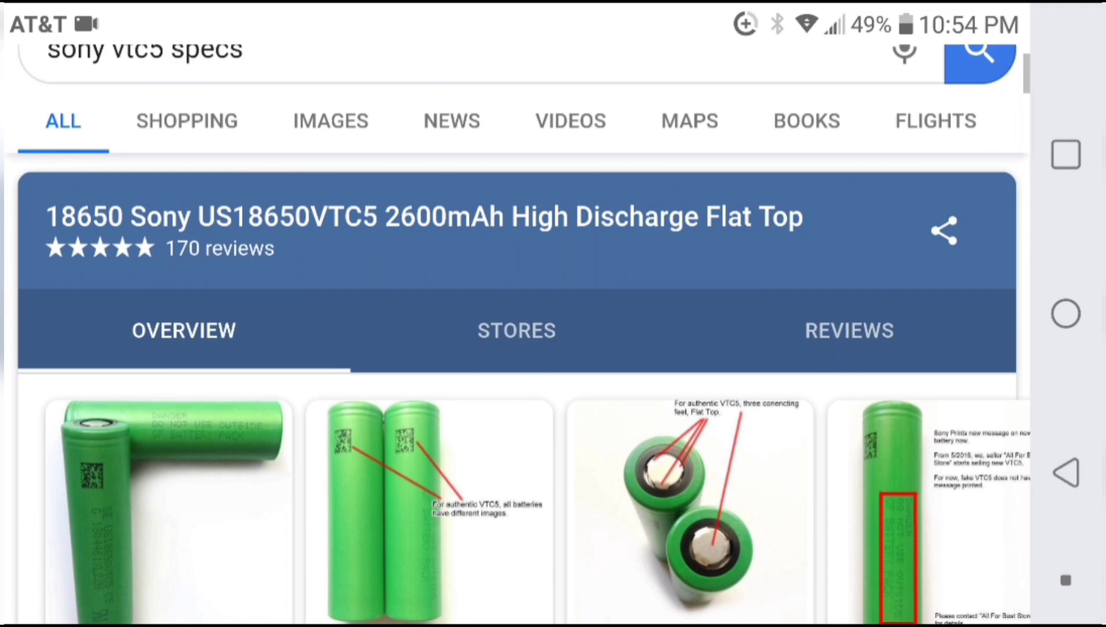
{"action": "scroll", "scroll_direction": "down", "scroll_amount": 3}
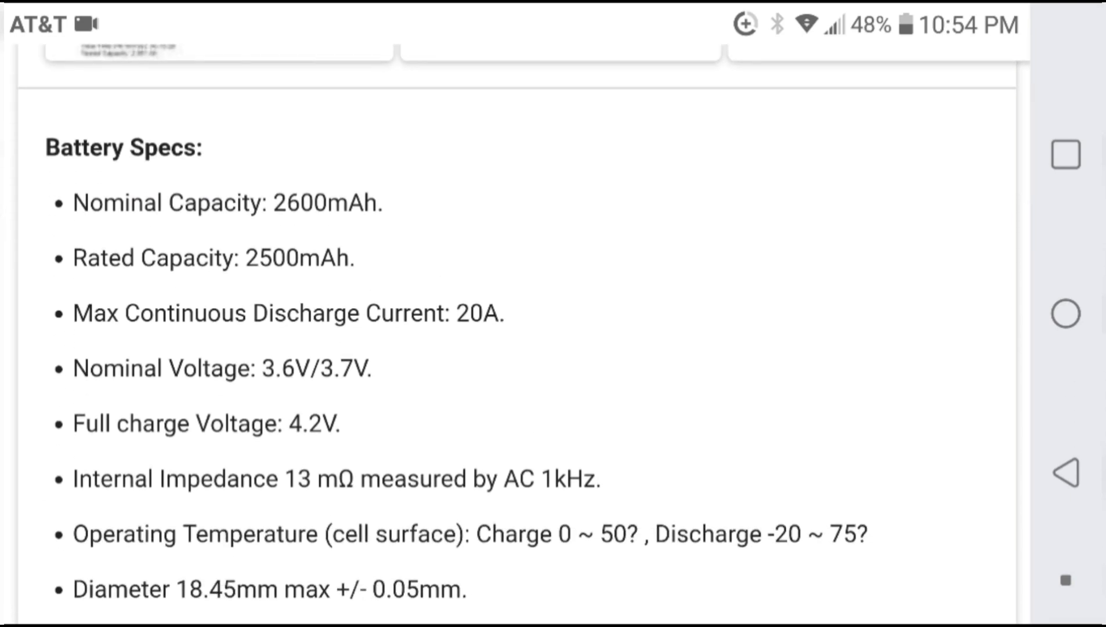
{"action": "scroll", "scroll_direction": "down", "scroll_amount": 3}
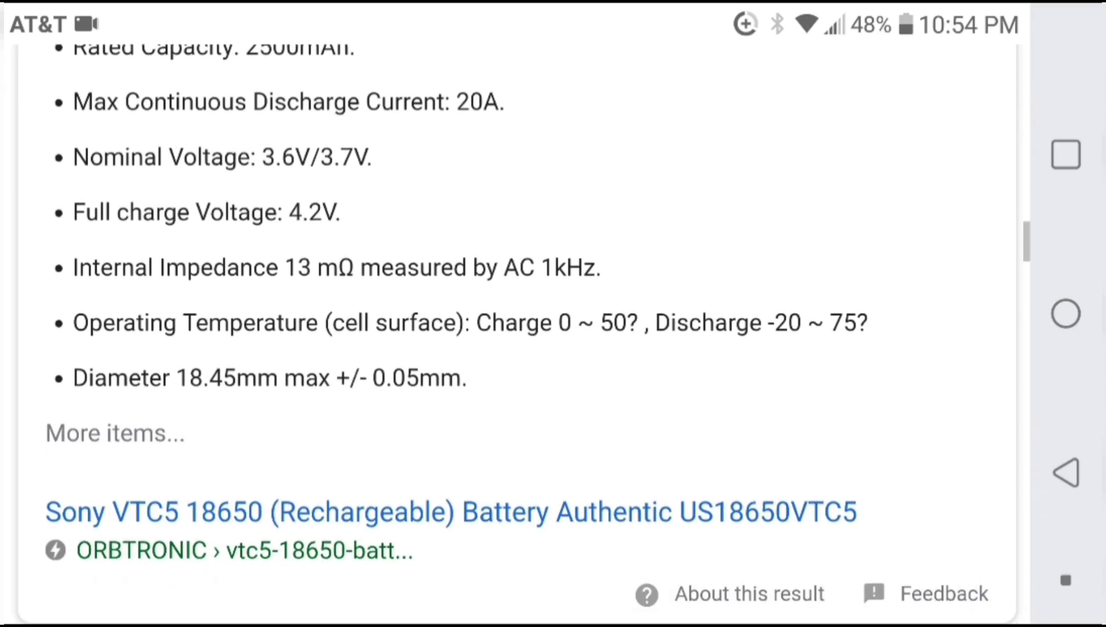
{"action": "scroll", "scroll_direction": "up", "scroll_amount": 3}
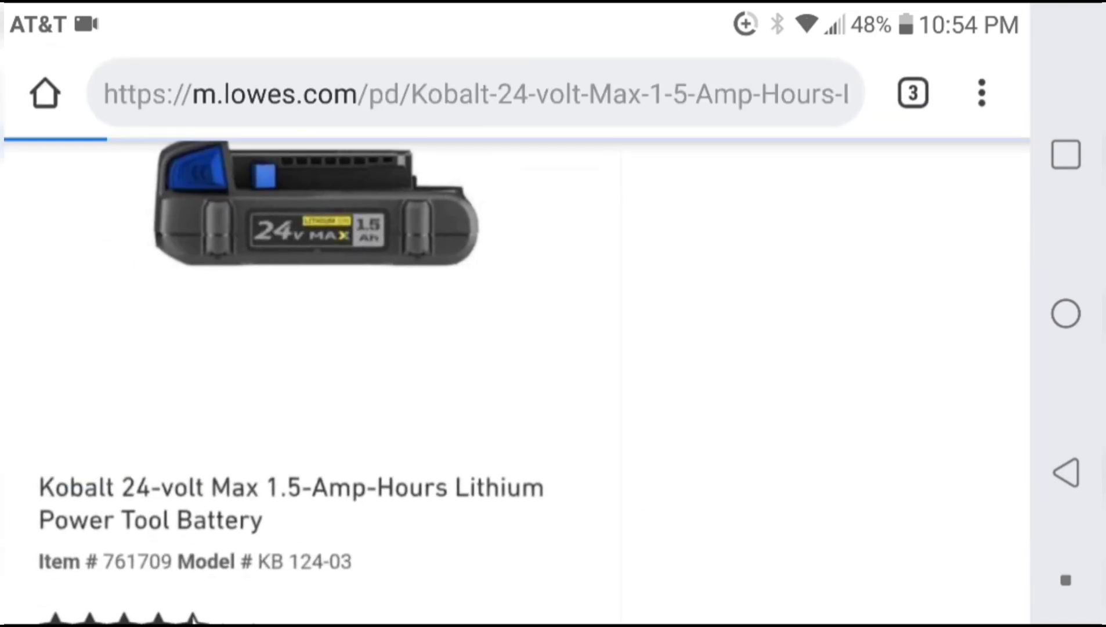
{"action": "scroll", "scroll_direction": "down", "scroll_amount": 3}
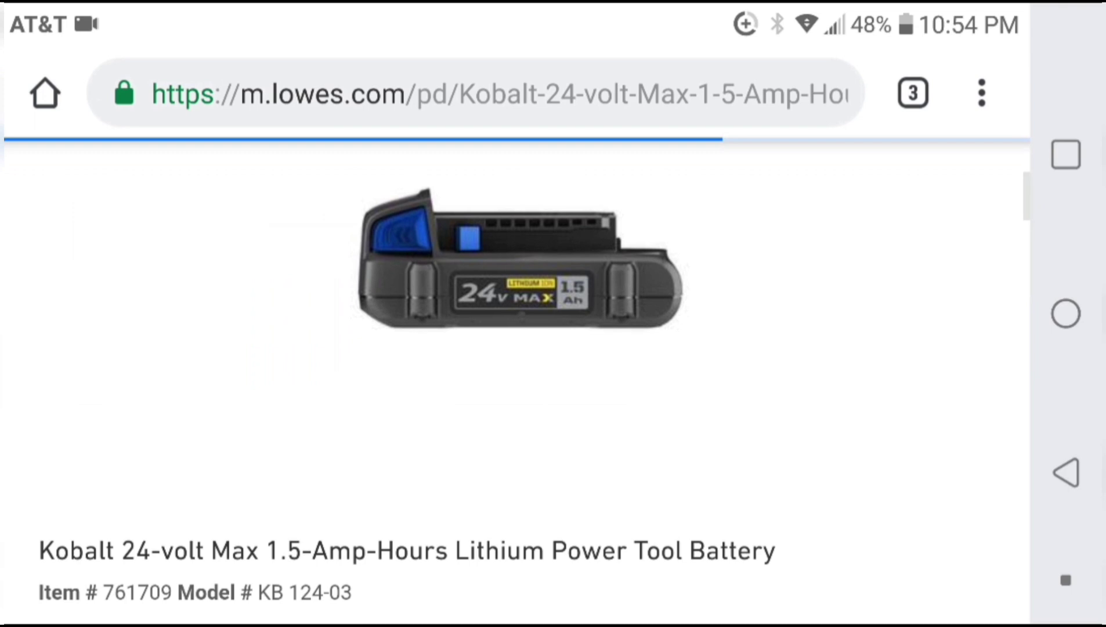
{"action": "scroll", "scroll_direction": "down", "scroll_amount": 3}
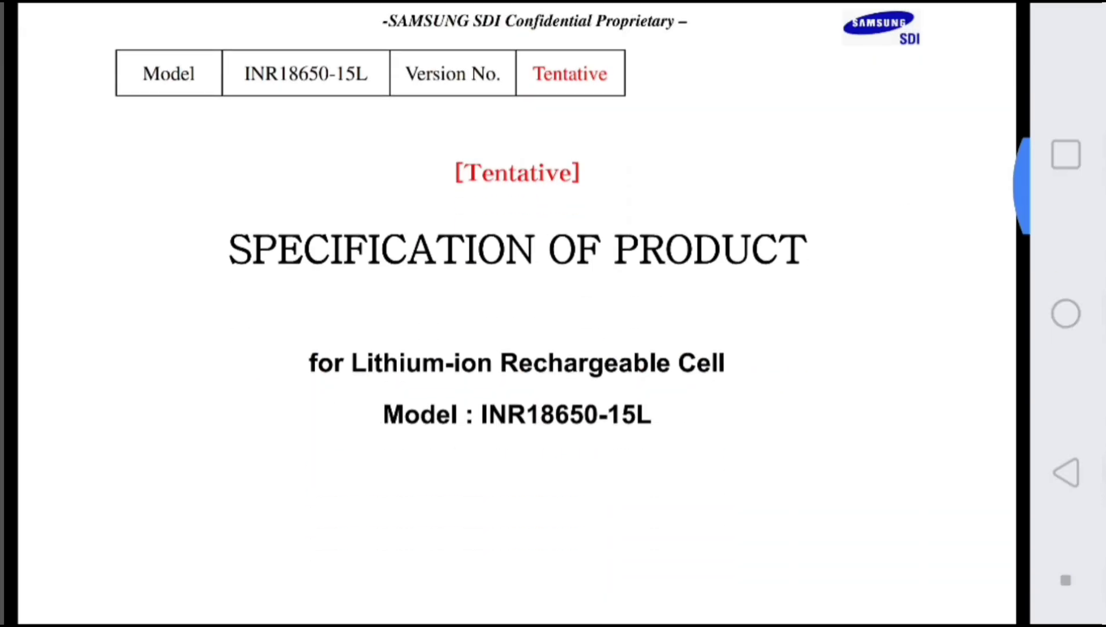
{"action": "scroll", "scroll_direction": "down", "scroll_amount": 3}
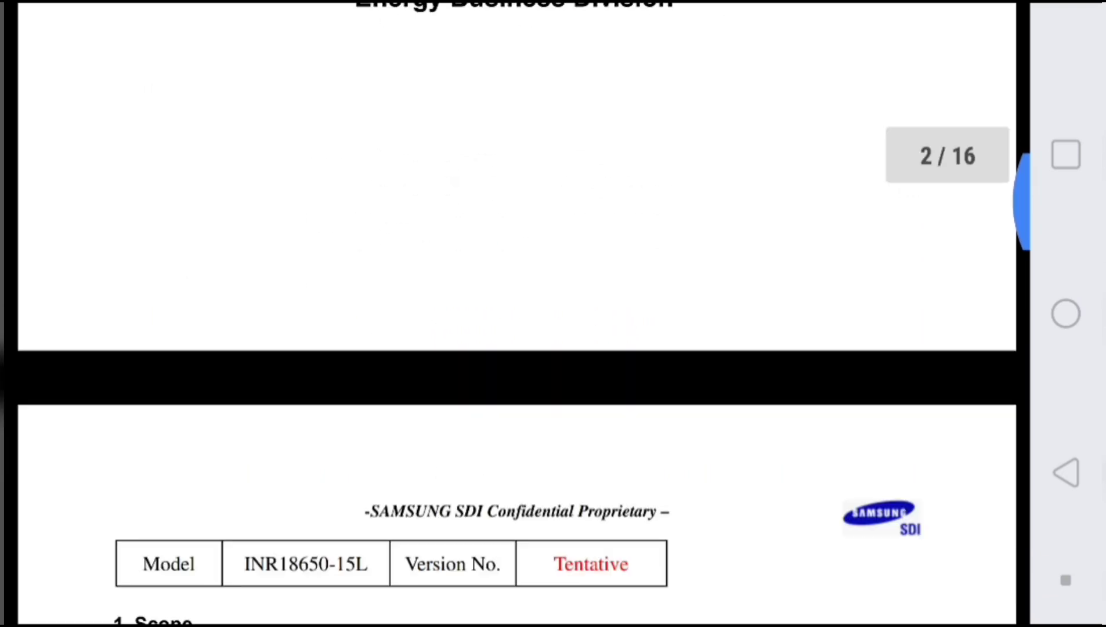
{"action": "scroll", "scroll_direction": "down", "scroll_amount": 3}
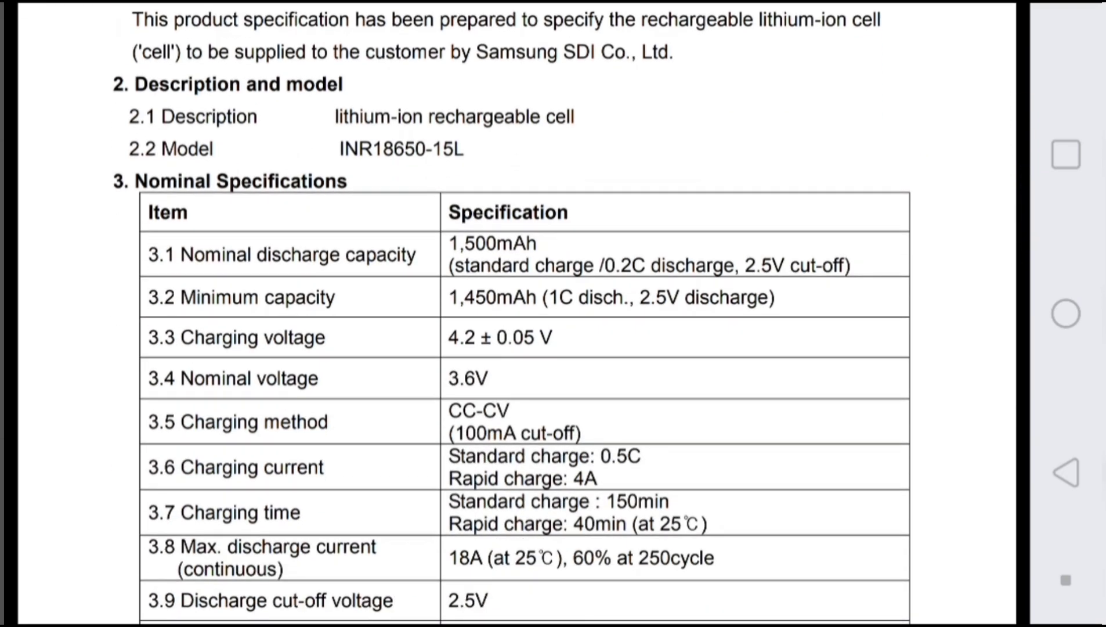
{"action": "scroll", "scroll_direction": "down", "scroll_amount": 3}
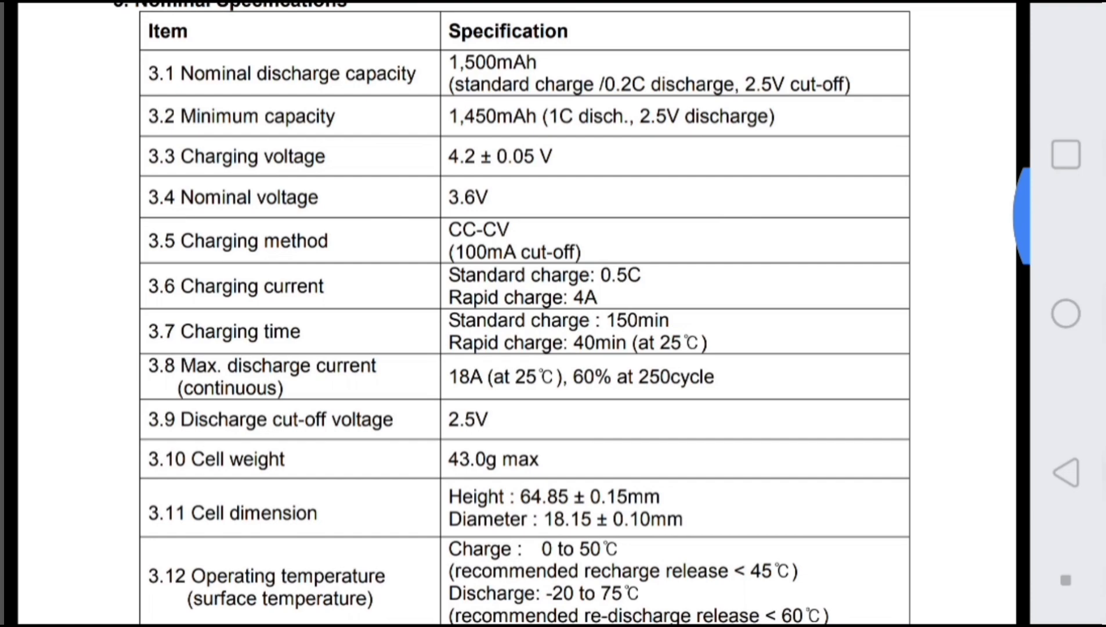
{"action": "scroll", "scroll_direction": "up", "scroll_amount": 3}
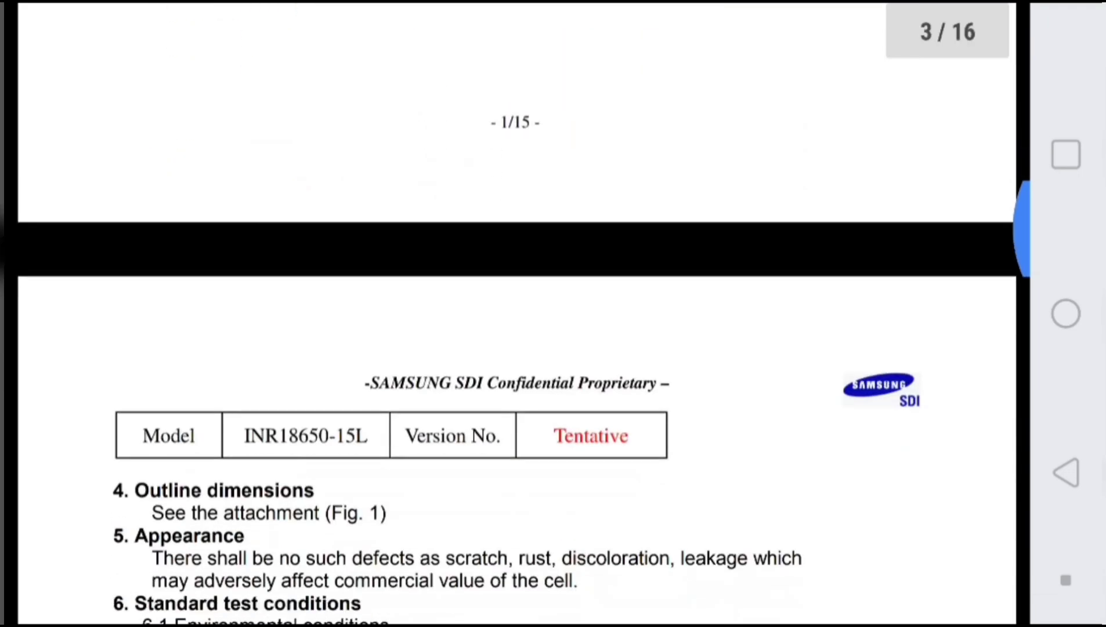
{"action": "scroll", "scroll_direction": "down", "scroll_amount": 3}
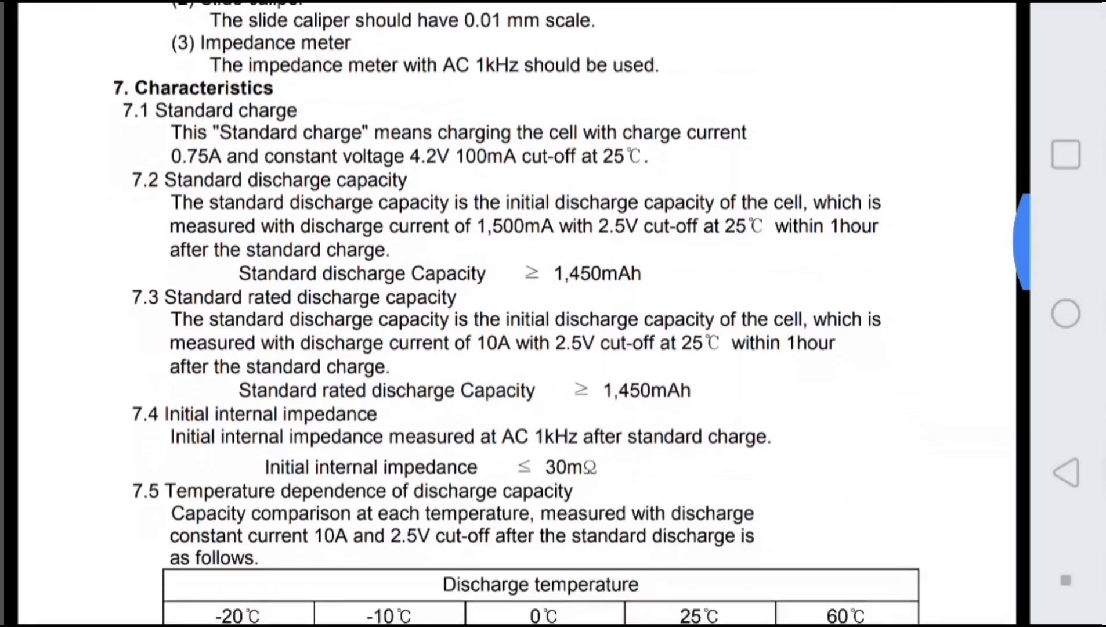
{"action": "scroll", "scroll_direction": "down", "scroll_amount": 3}
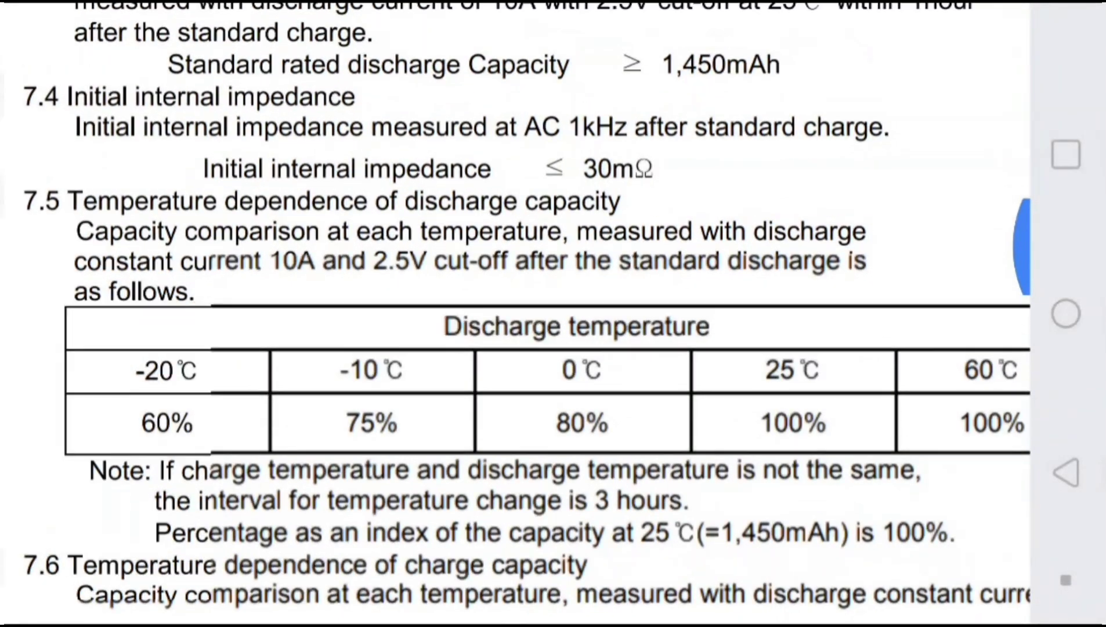
{"action": "scroll", "scroll_direction": "up", "scroll_amount": 3}
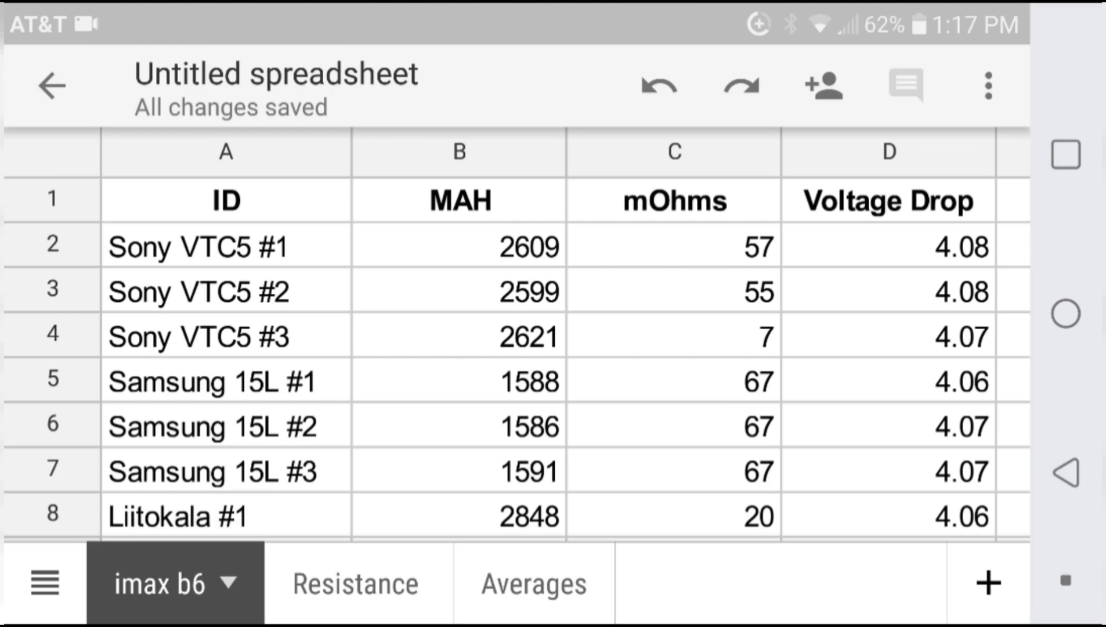
{"action": "scroll", "scroll_direction": "down", "scroll_amount": 3}
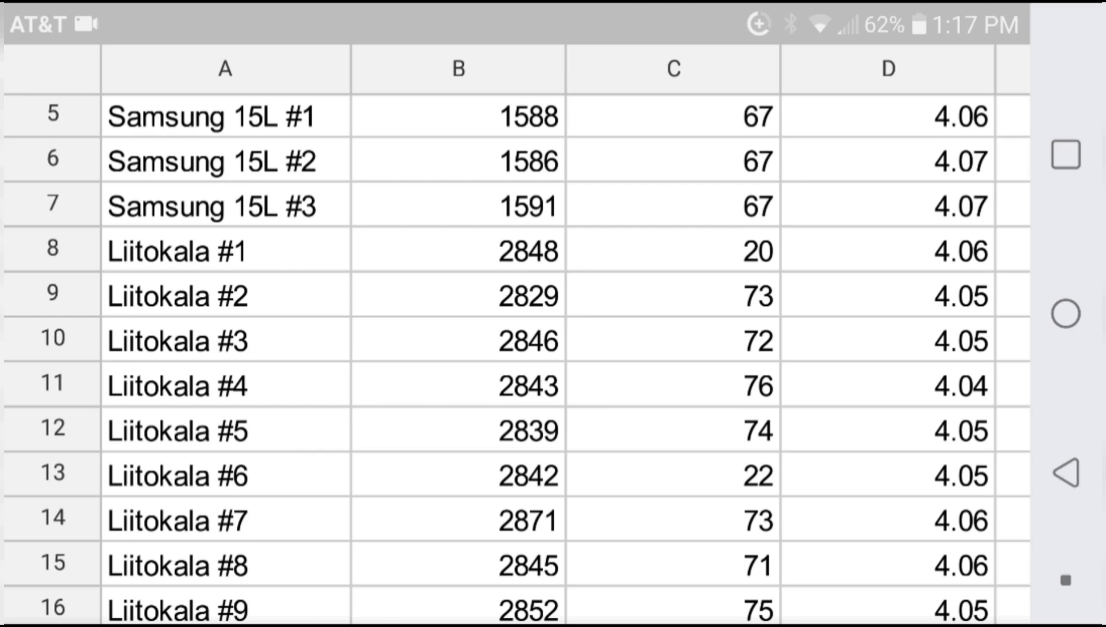
{"action": "scroll", "scroll_direction": "down", "scroll_amount": 3}
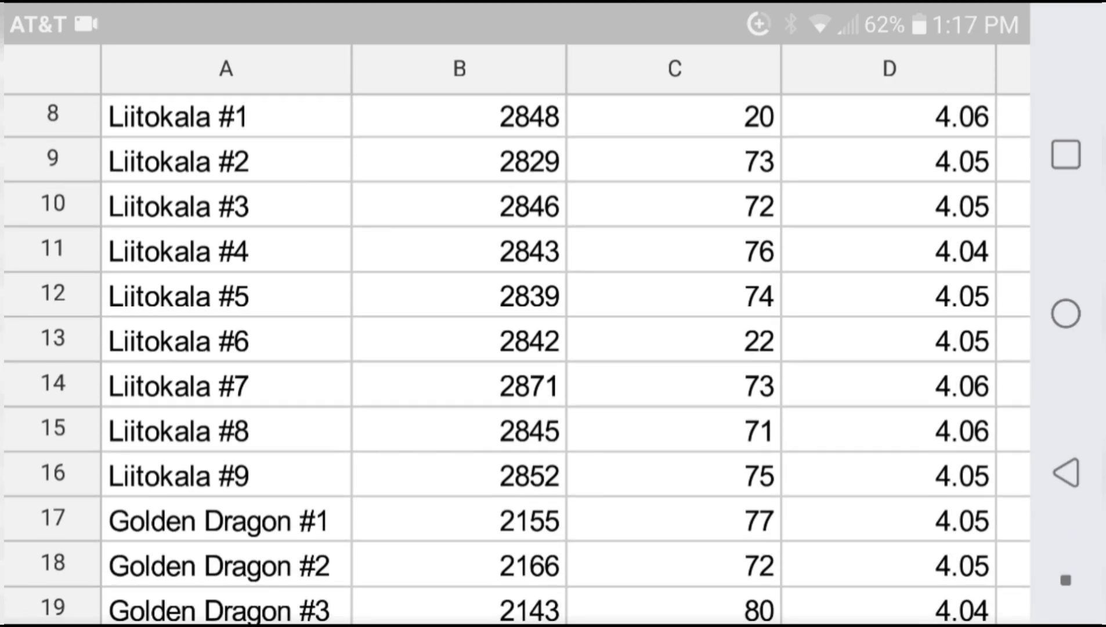
{"action": "scroll", "scroll_direction": "down", "scroll_amount": 3}
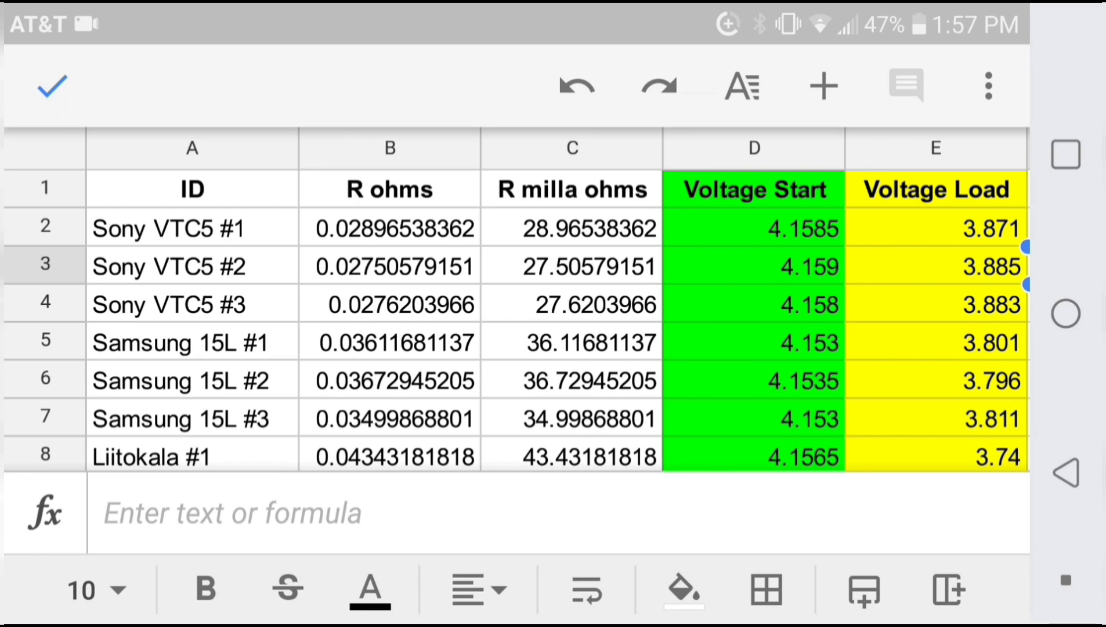
{"action": "scroll", "scroll_direction": "down", "scroll_amount": 3}
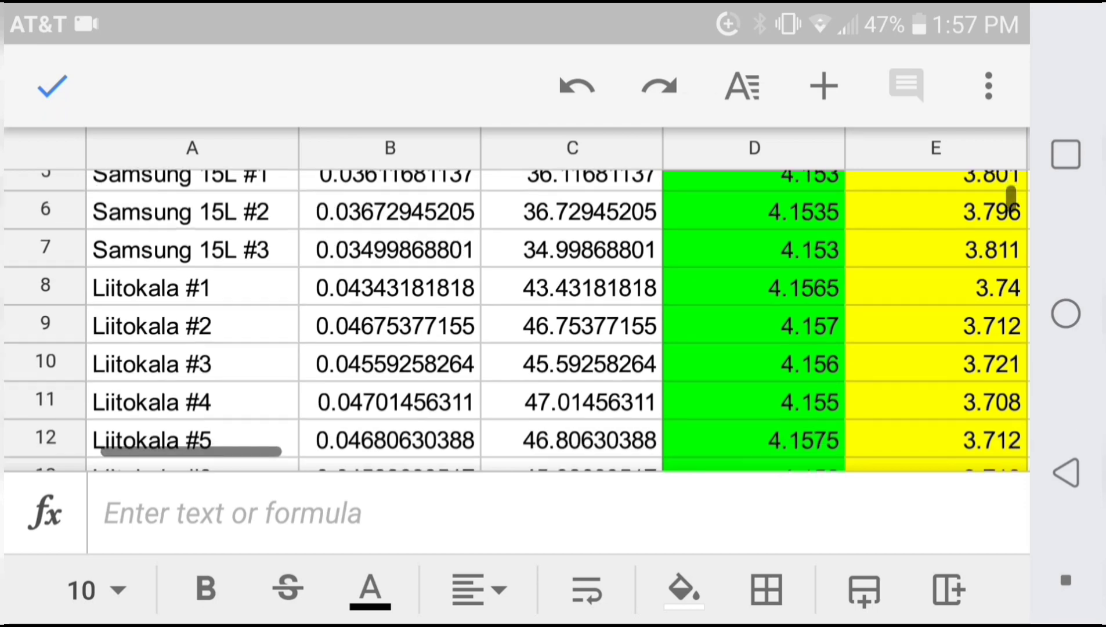
{"action": "scroll", "scroll_direction": "down", "scroll_amount": 3}
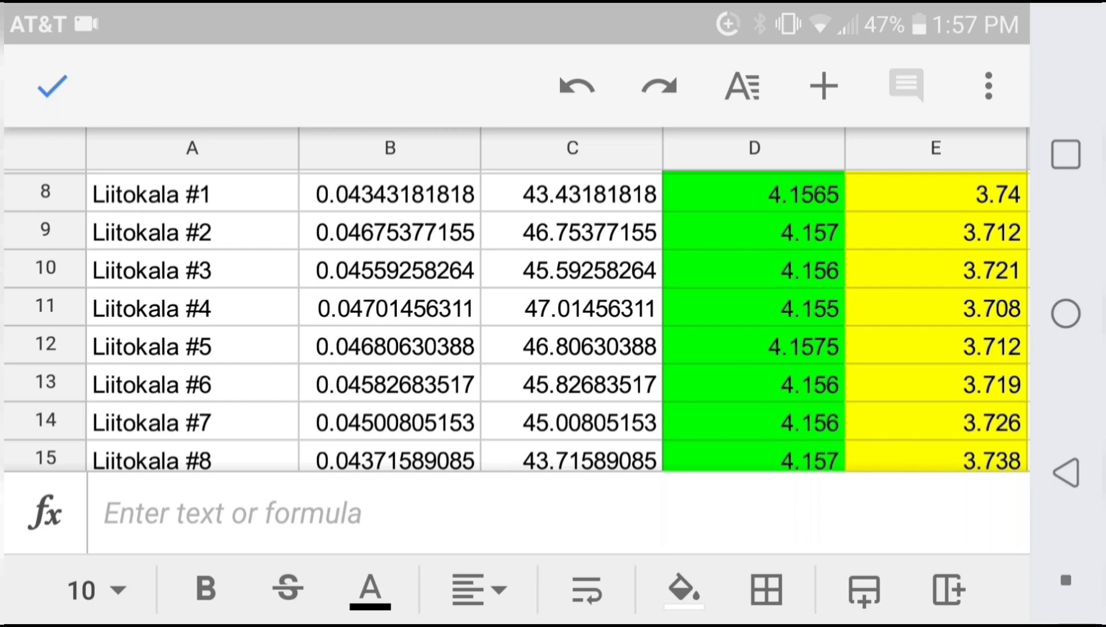
{"action": "scroll", "scroll_direction": "down", "scroll_amount": 3}
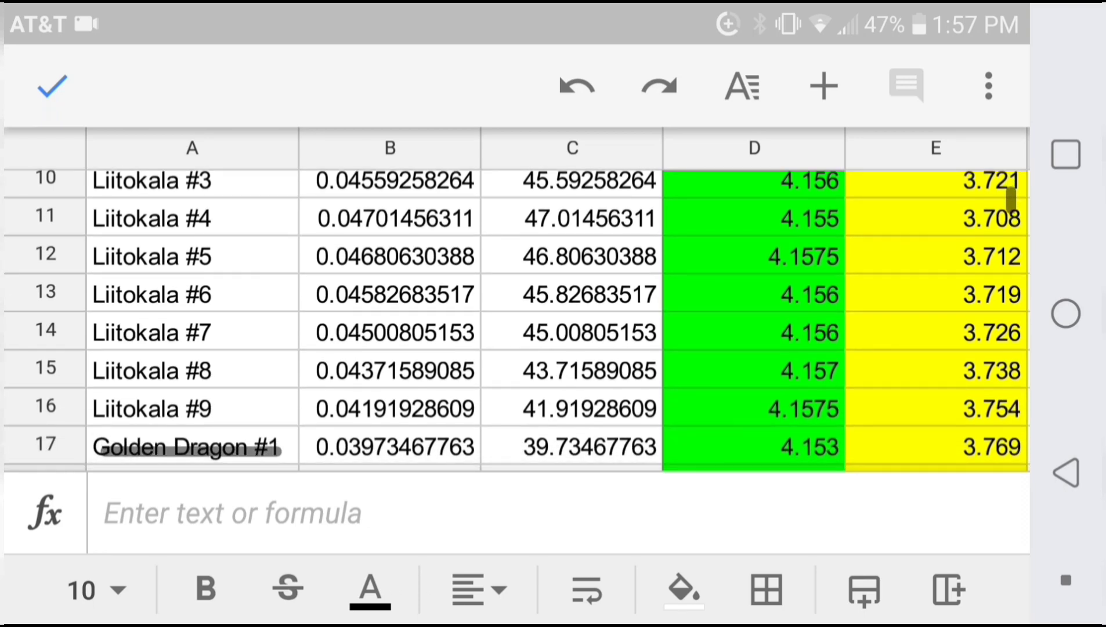
{"action": "scroll", "scroll_direction": "down", "scroll_amount": 3}
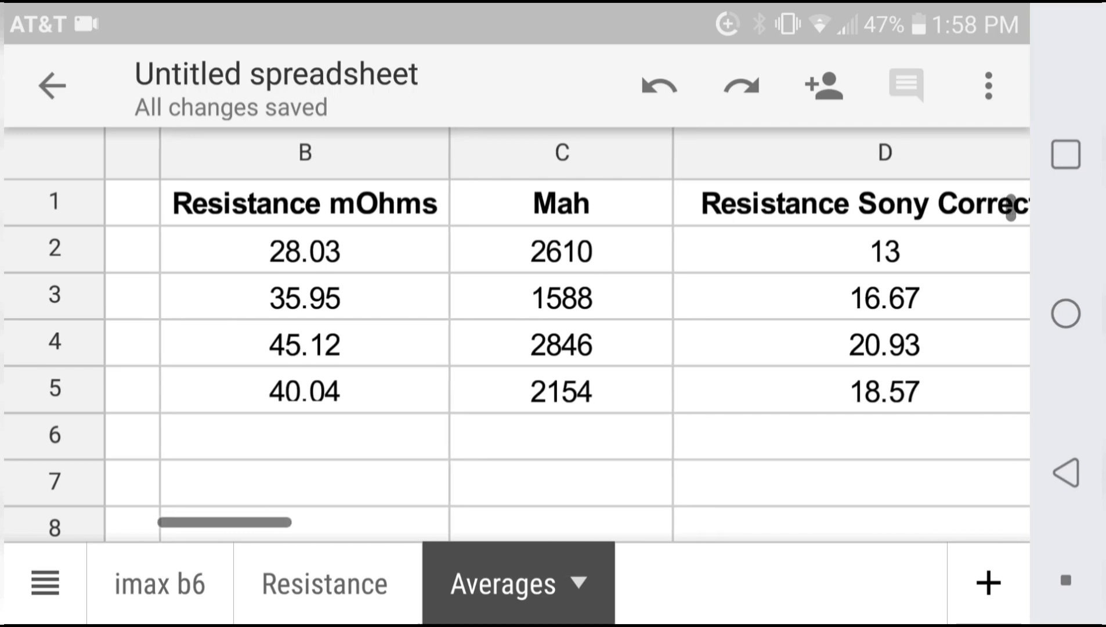
{"action": "scroll", "scroll_direction": "right", "scroll_amount": 3}
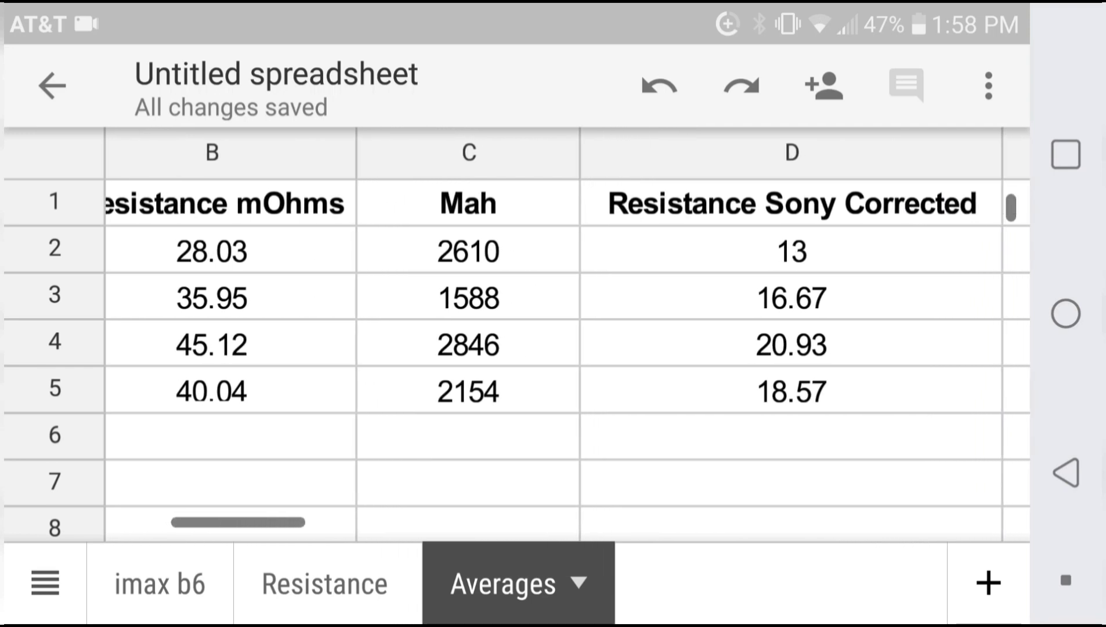
{"action": "scroll", "scroll_direction": "left", "scroll_amount": 3}
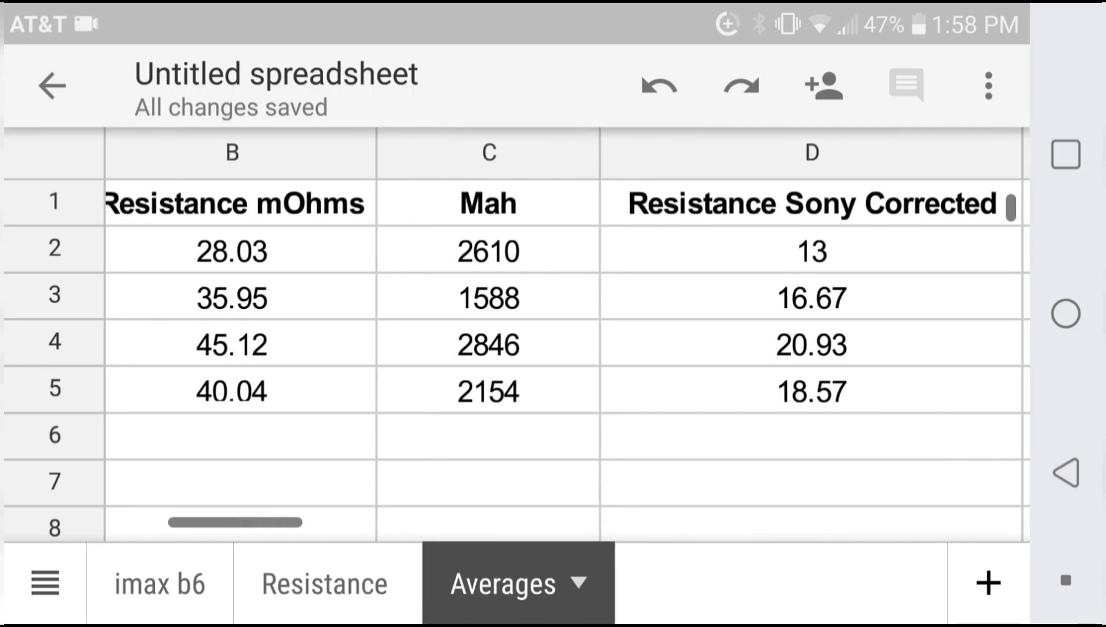
{"action": "scroll", "scroll_direction": "left", "scroll_amount": 3}
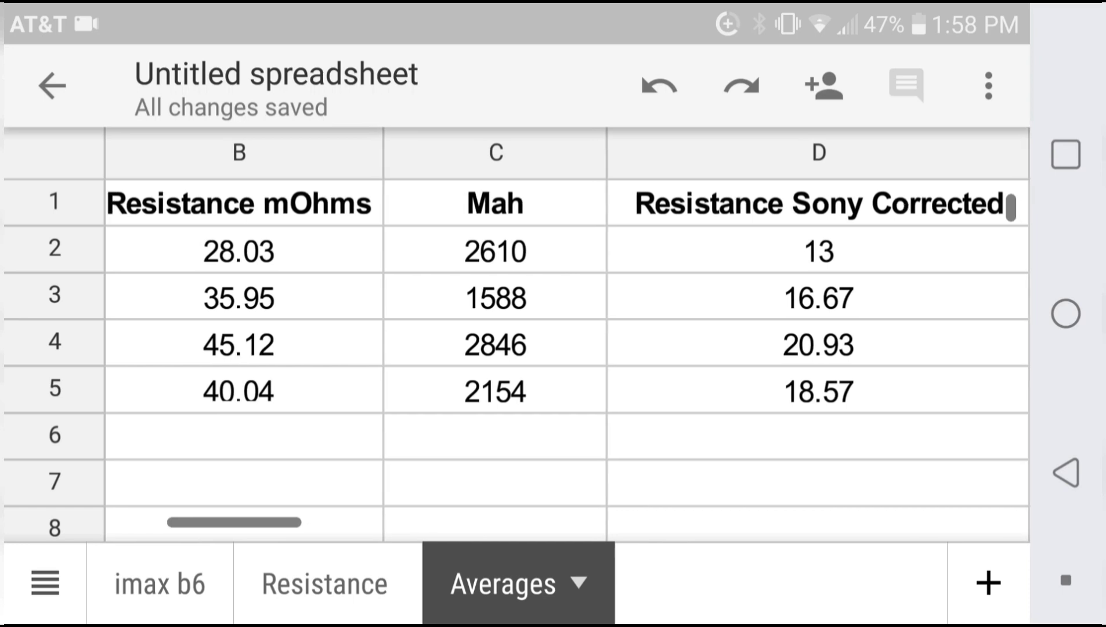